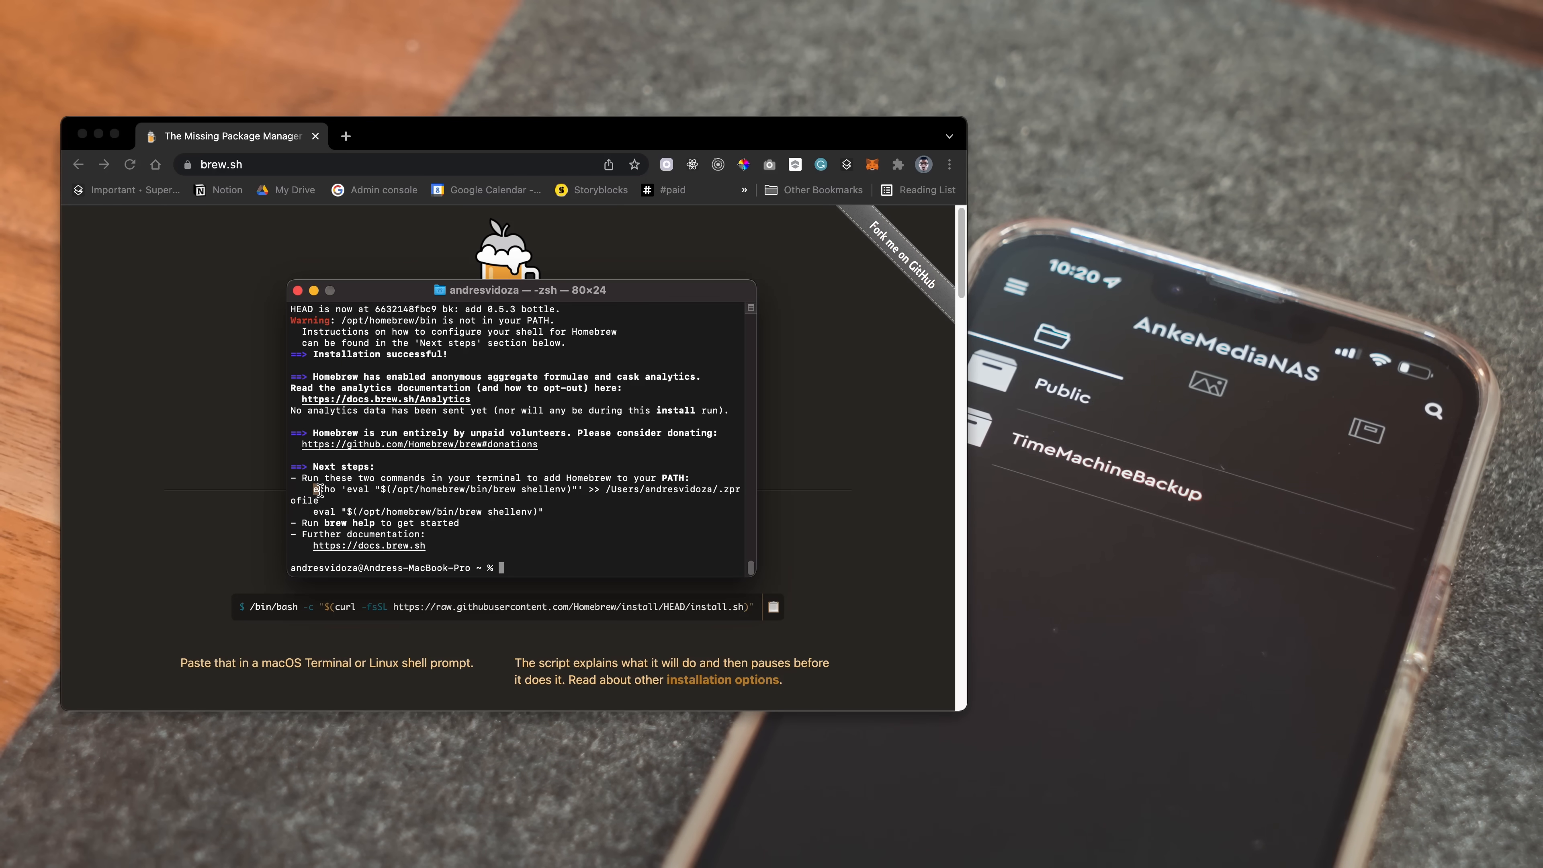
# Append eval "$(/opt/homebrew/bin/brew shellenv)" to ~/.zprofile so brew is on the PATH.
pyautogui.write('echo \'eval "$(/opt/homebrew/bin/brew shellenv)"\' >> /Users/andresvidoza/.zprofile')
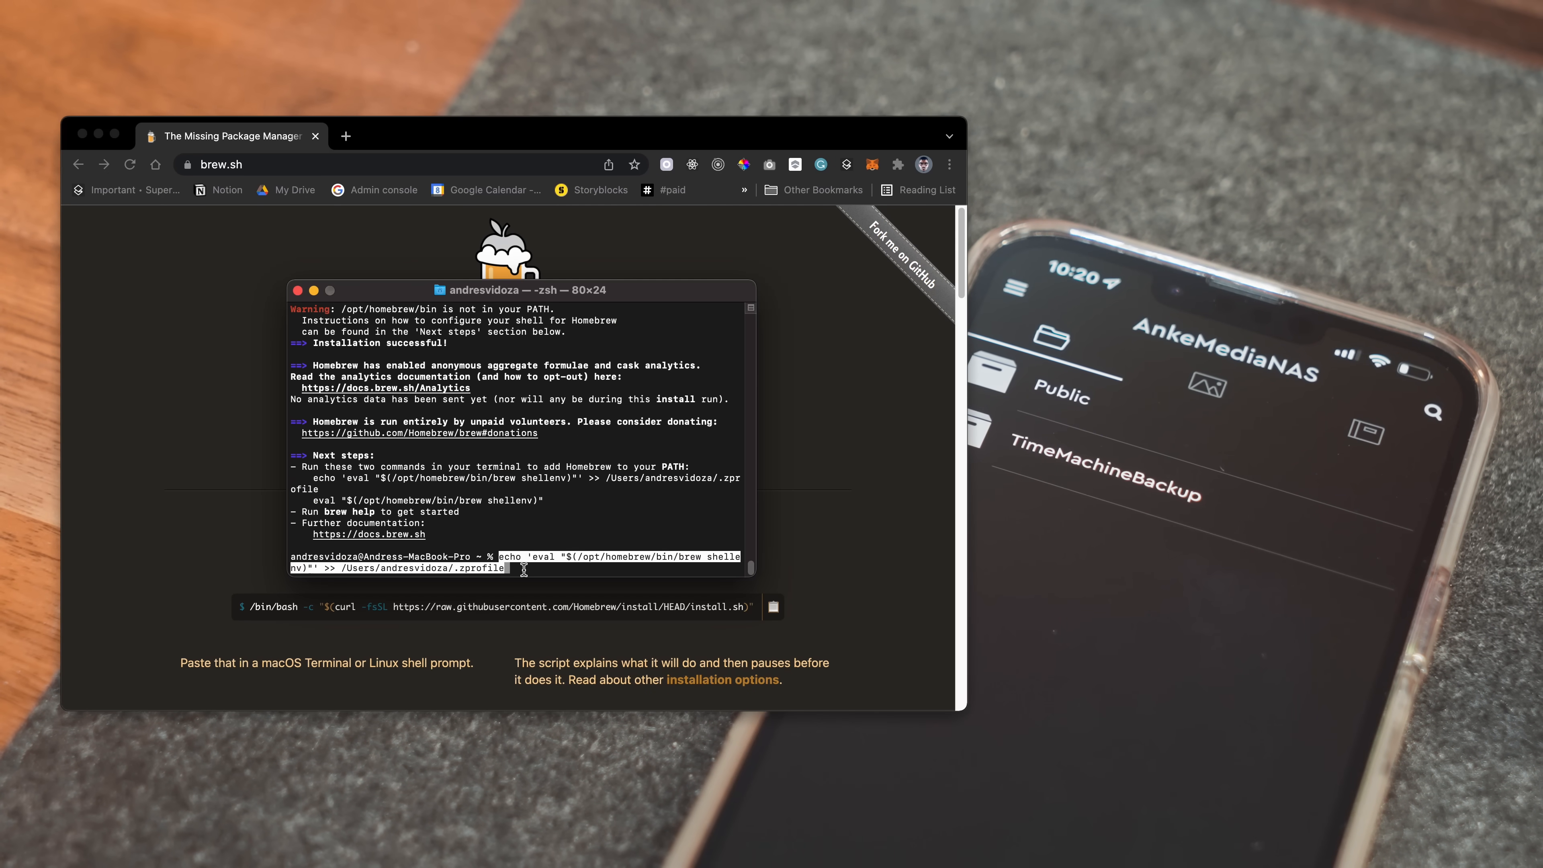
pyautogui.press('Return')
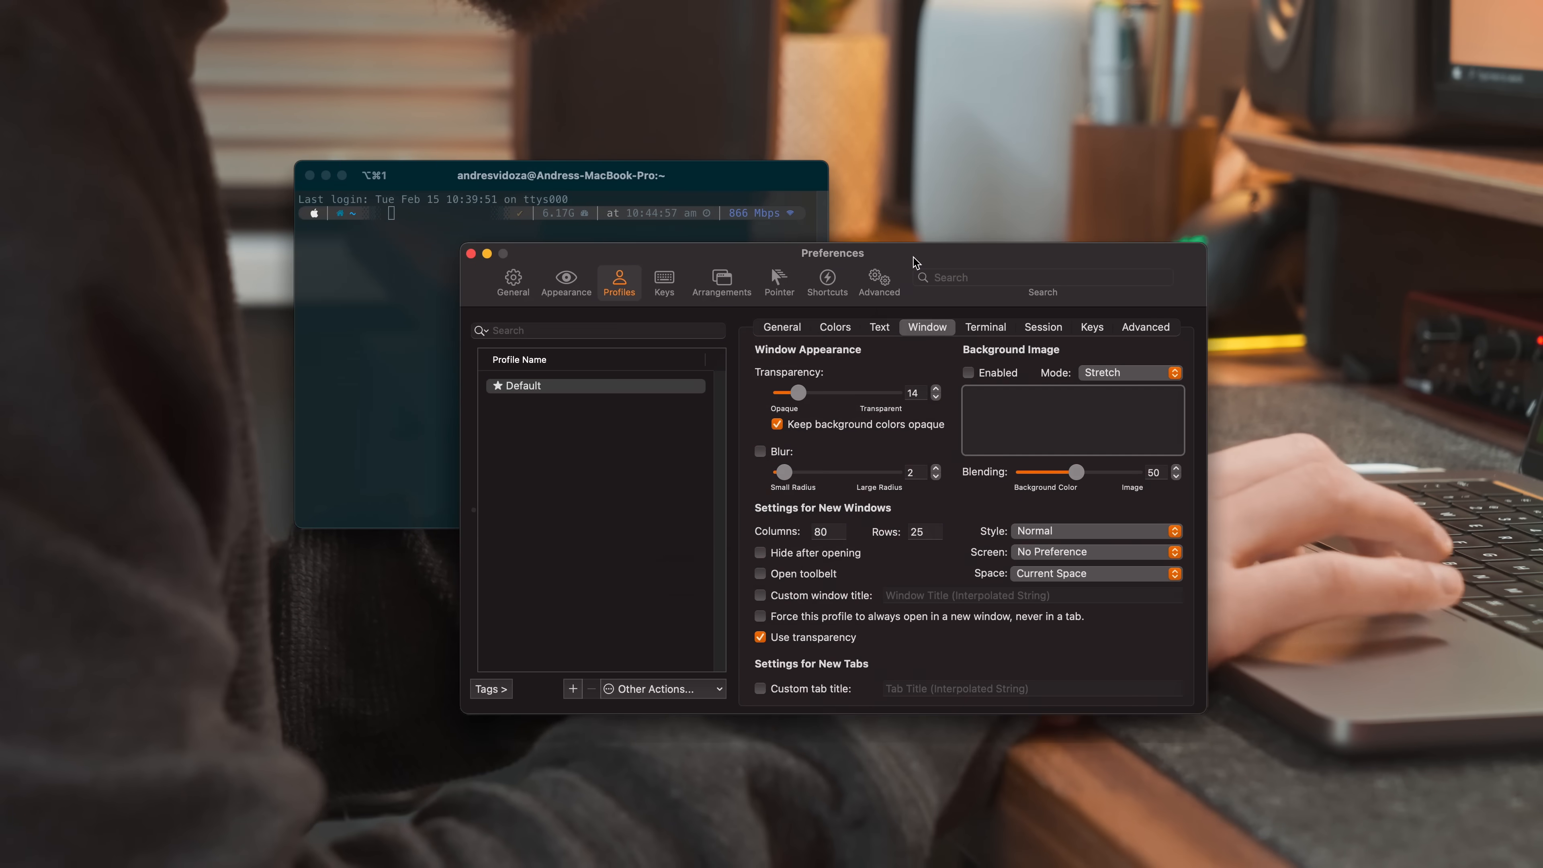
# Set the Default profile's window transparency to about 14.
pyautogui.click(758, 451)
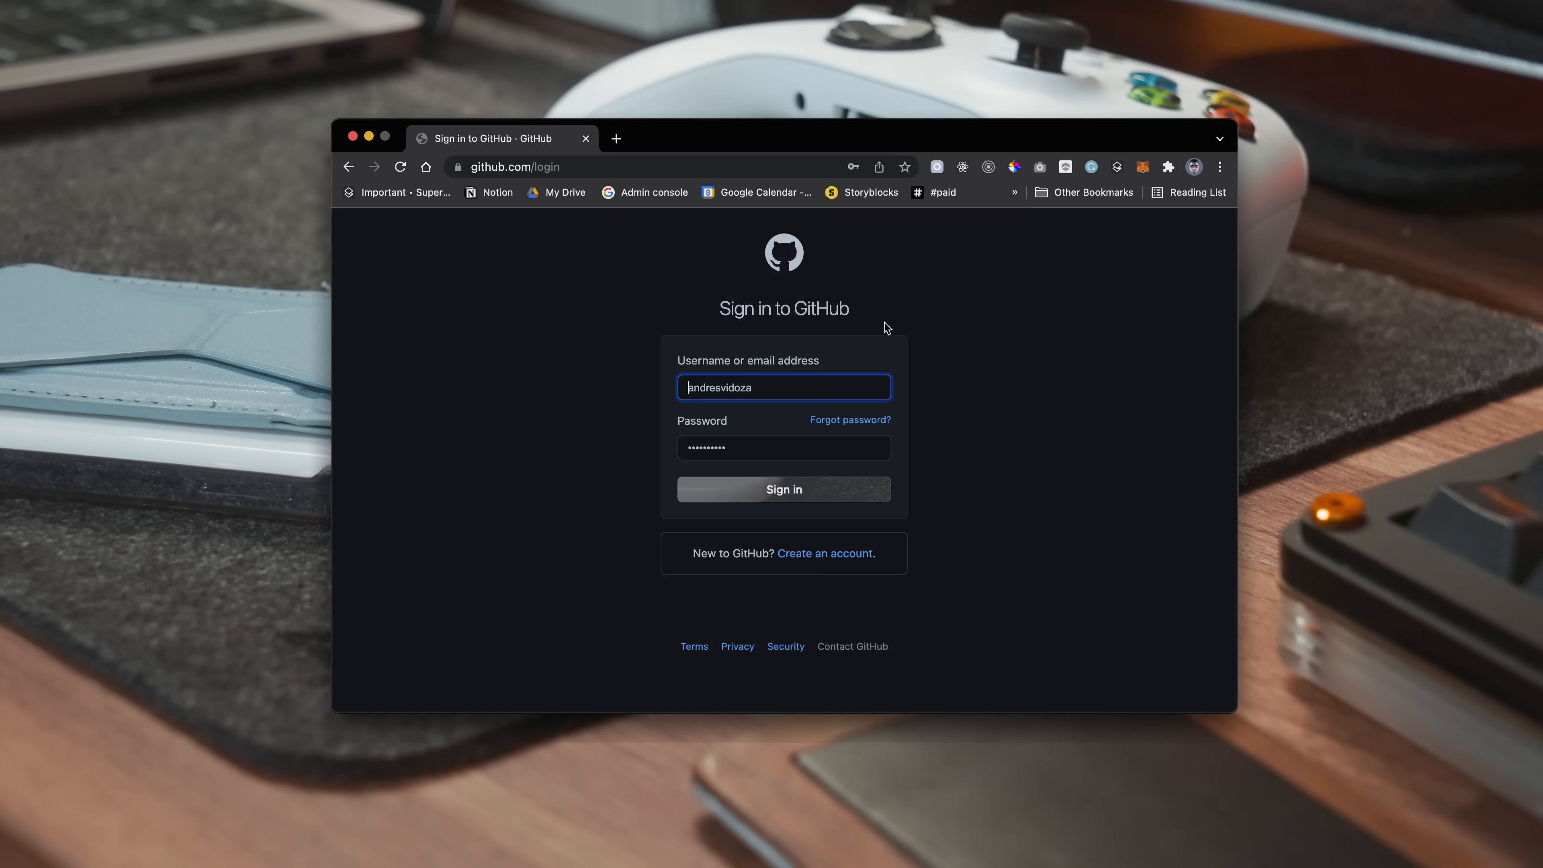
# Sign in to GitHub, generate a 4096-bit RSA key with ssh-keygen and start the ssh-agent.
pyautogui.click(784, 490)
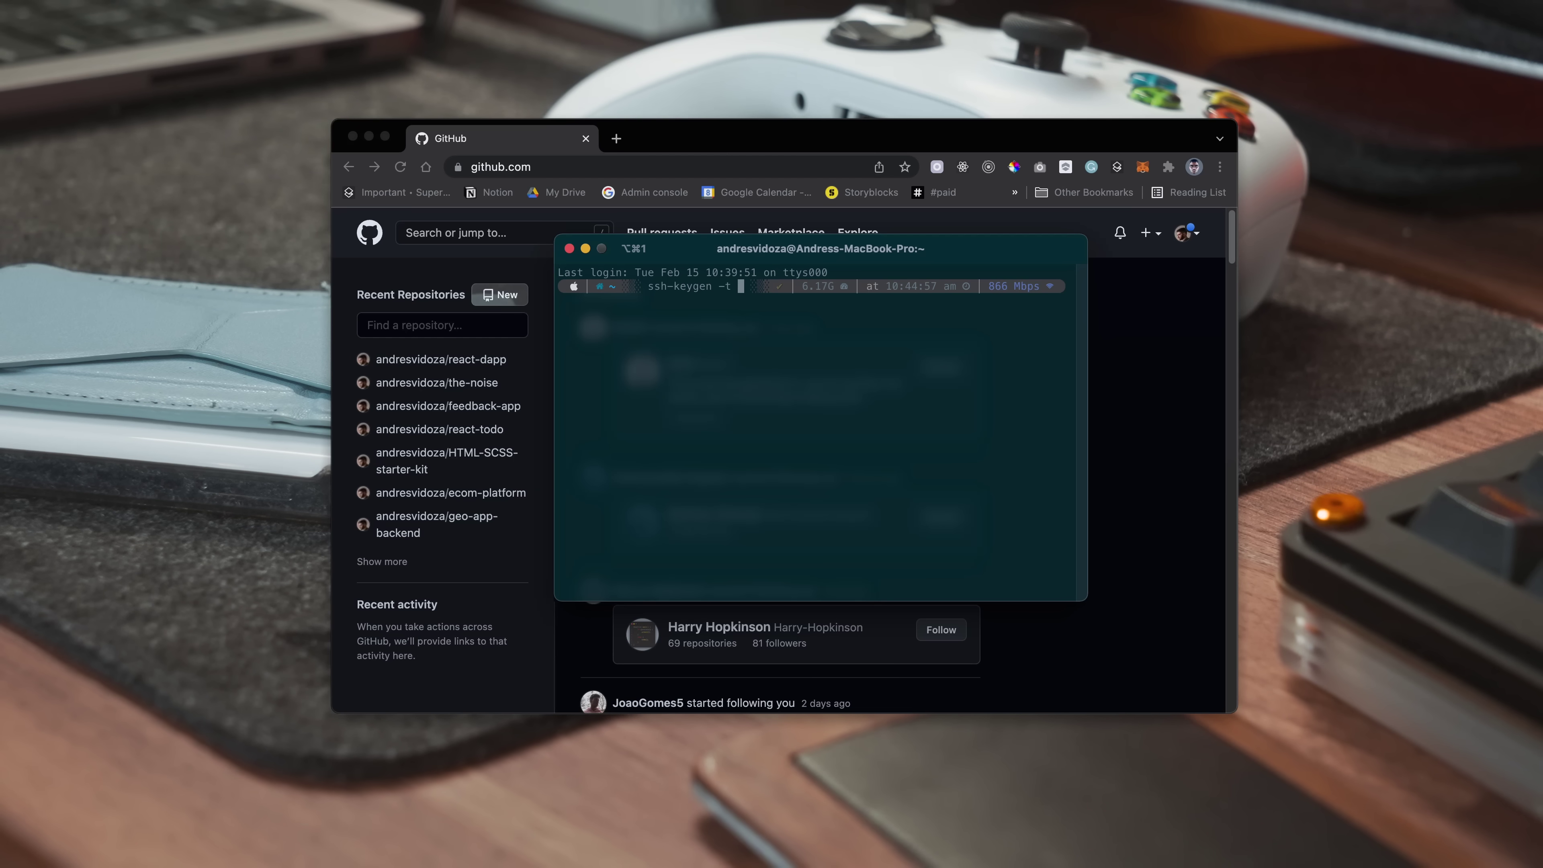
pyautogui.write('rsa -b 4096 -C "andresvido')
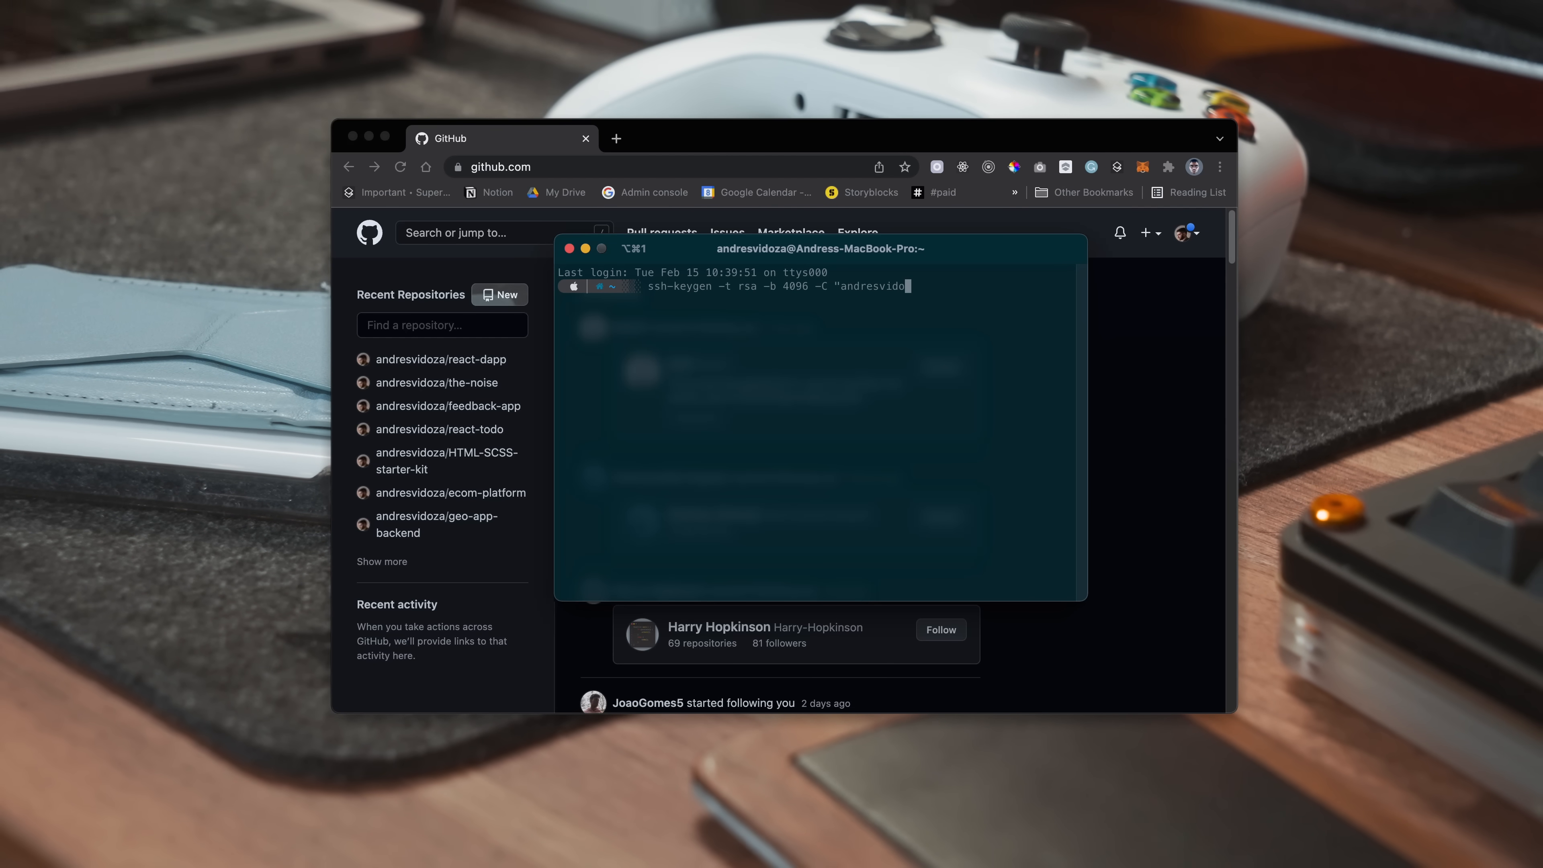
pyautogui.press('Return')
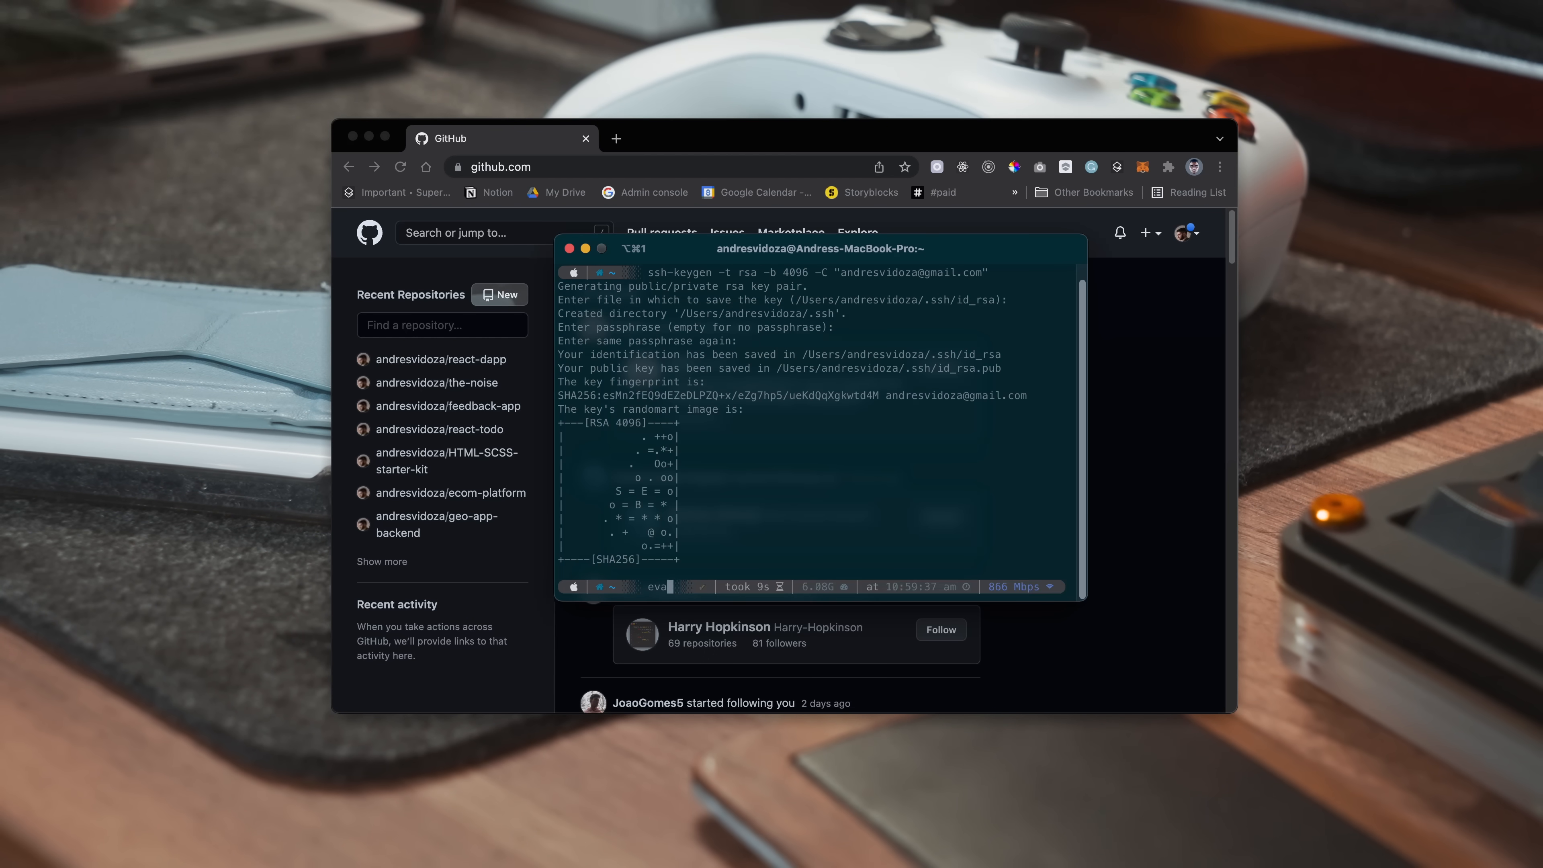
pyautogui.press('Return')
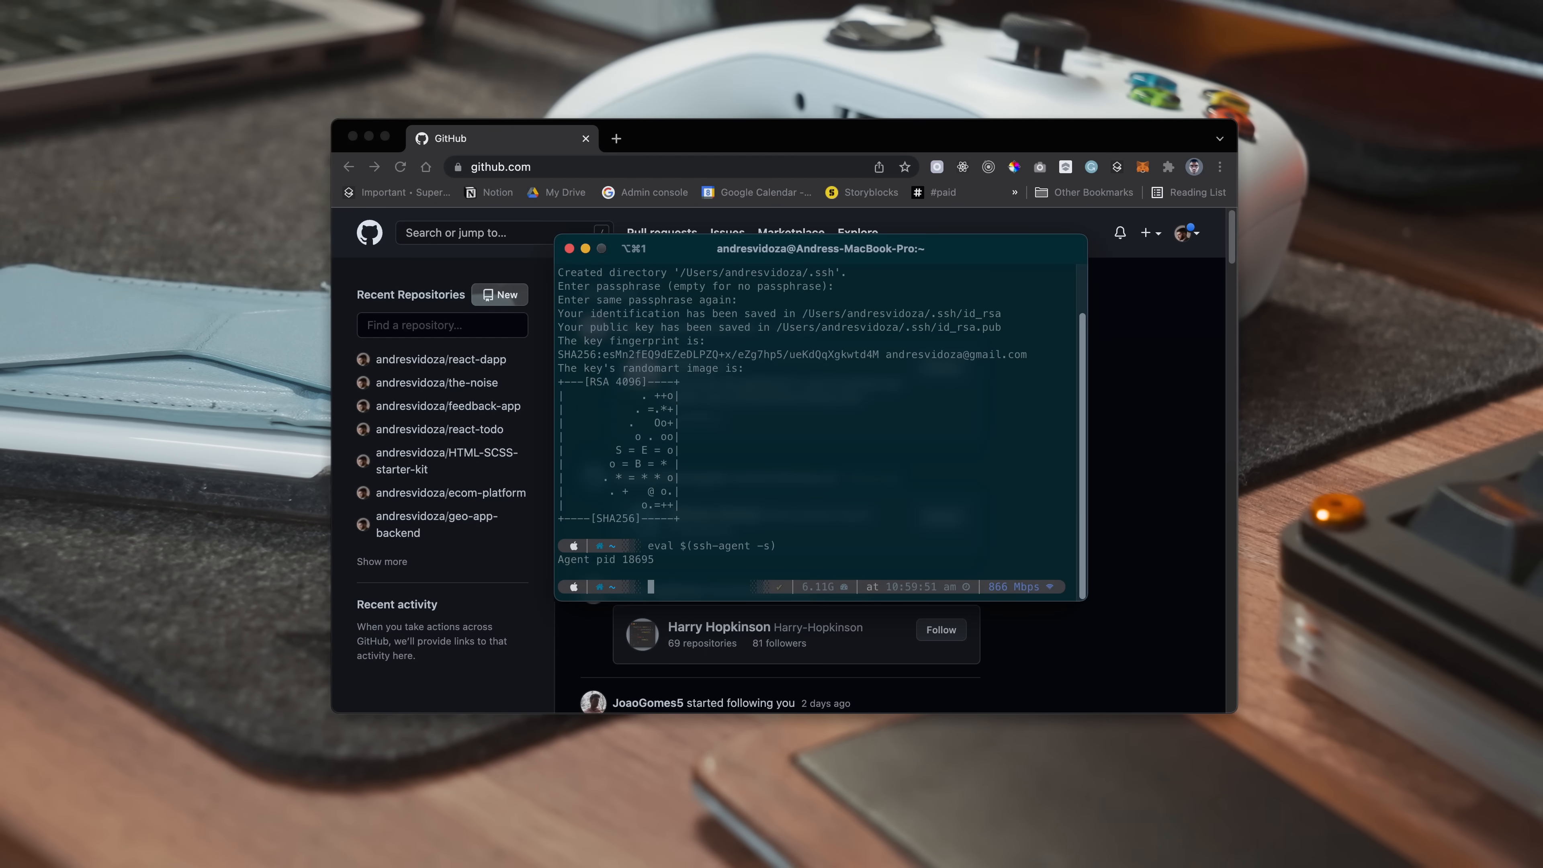
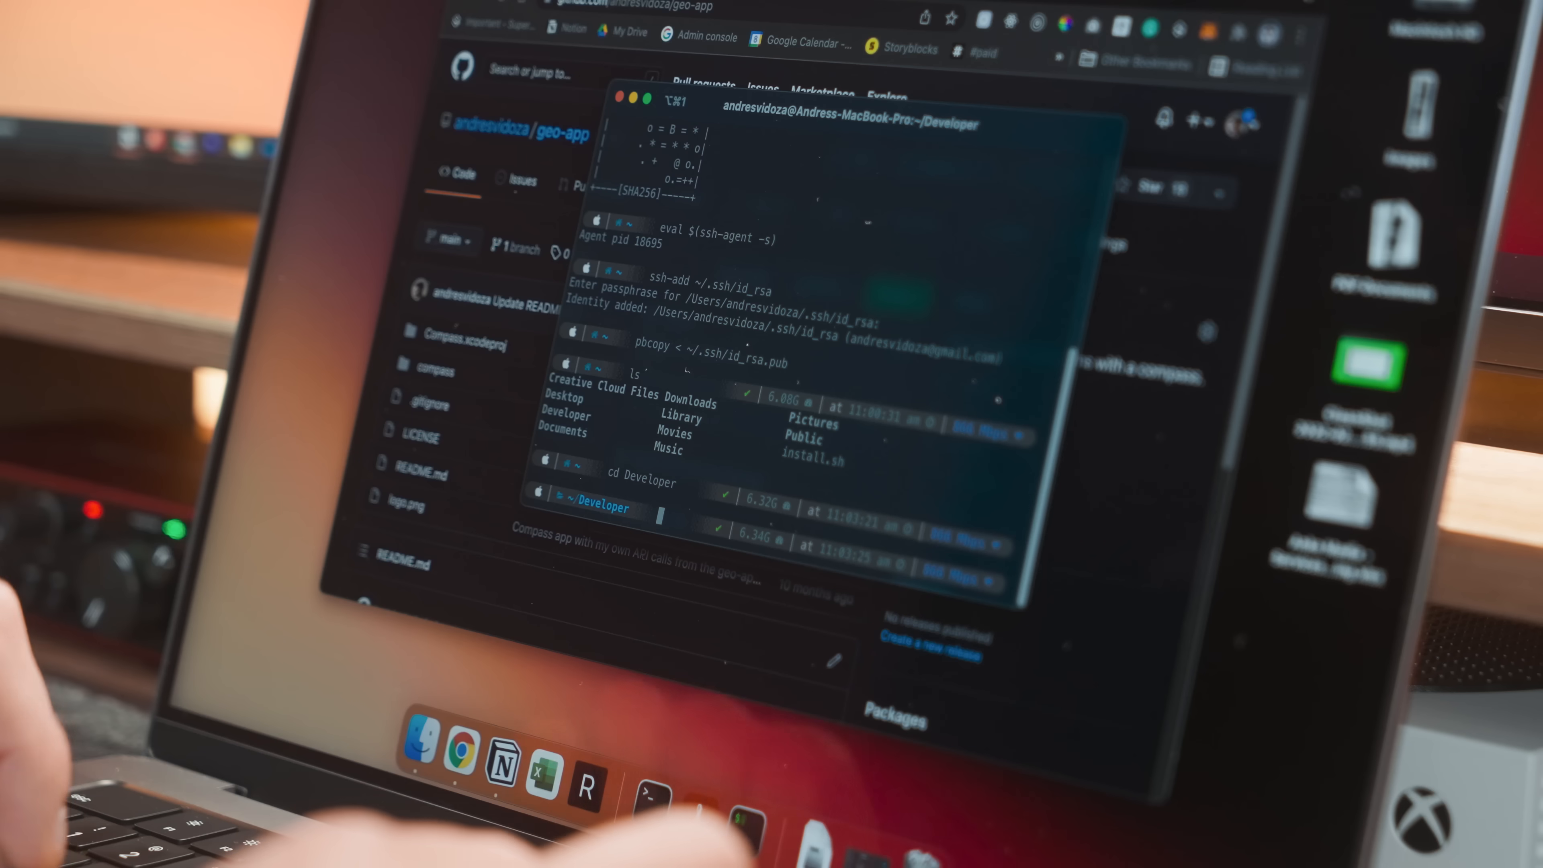
# Run git clone with the repository URL inside the Developer folder.
pyautogui.write('git clone')
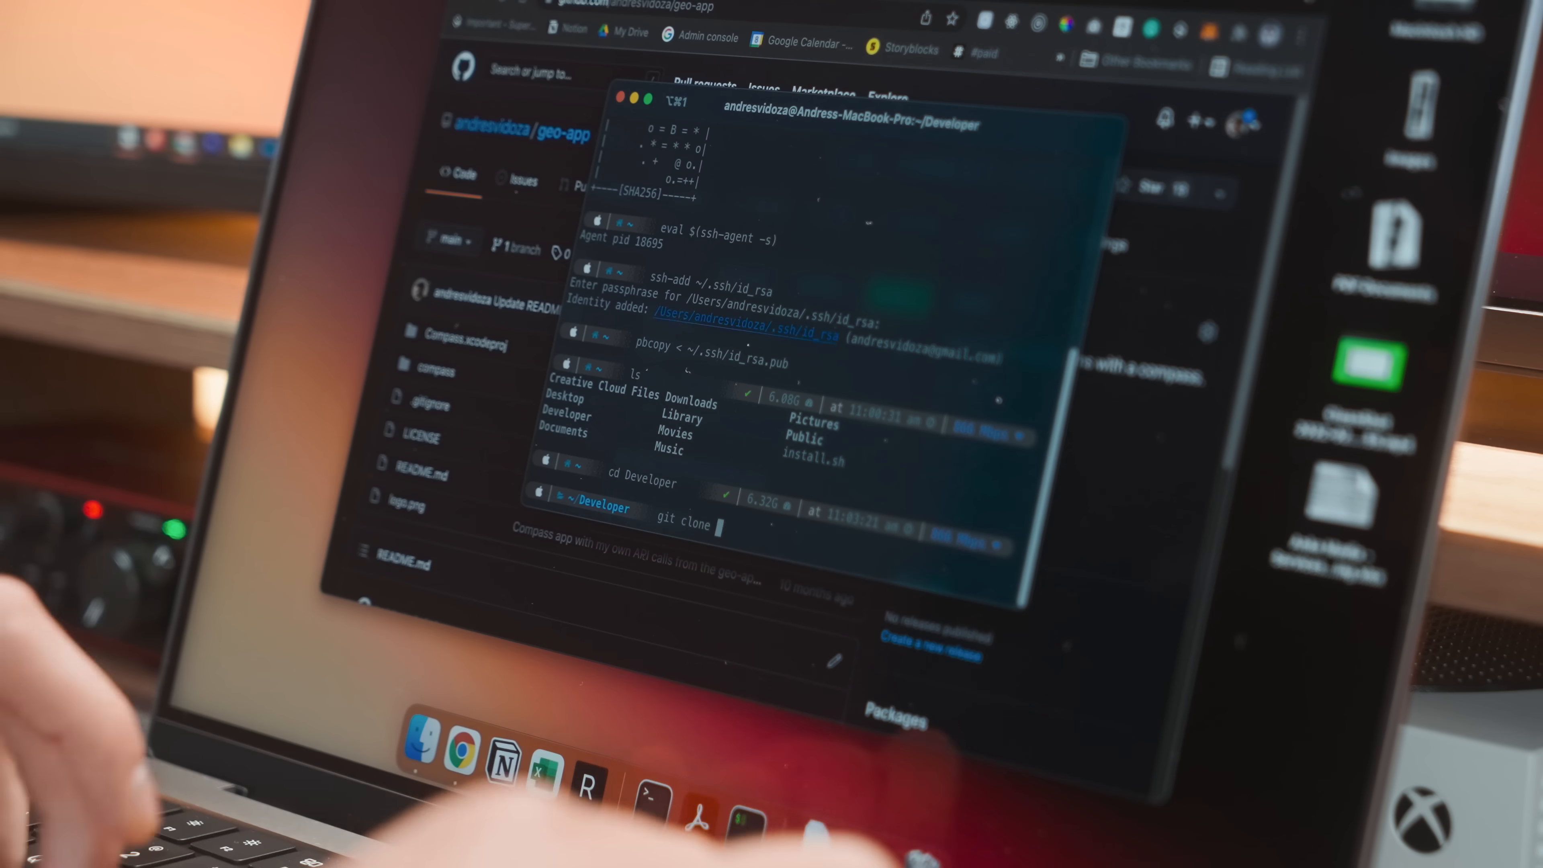
pyautogui.press('Return')
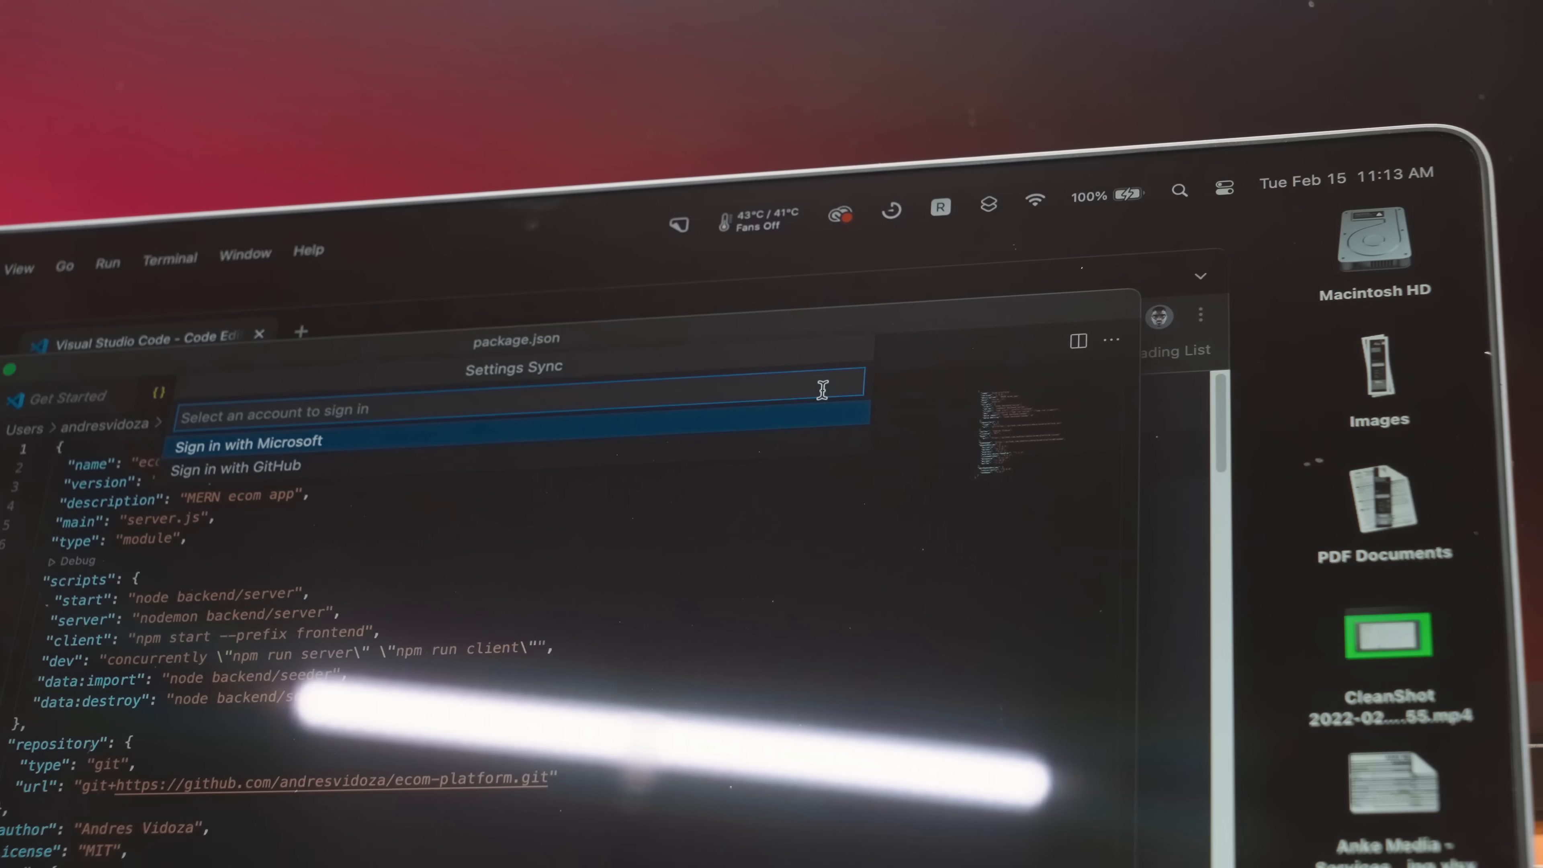
# Choose Sign in with GitHub for Settings Sync, then launch Numi from the Dock.
pyautogui.click(237, 466)
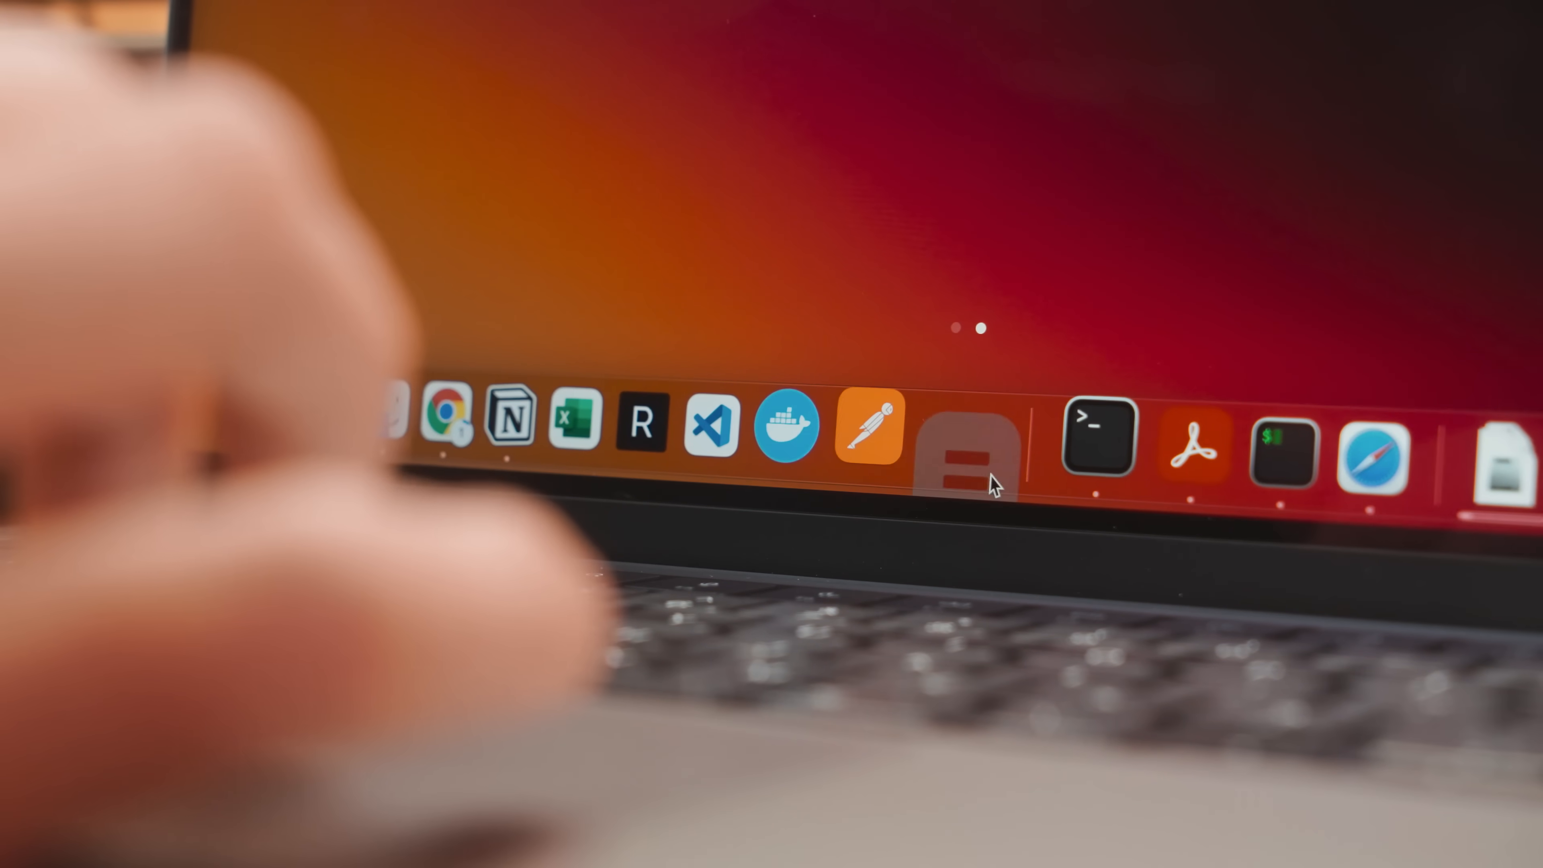
pyautogui.moveTo(972, 433)
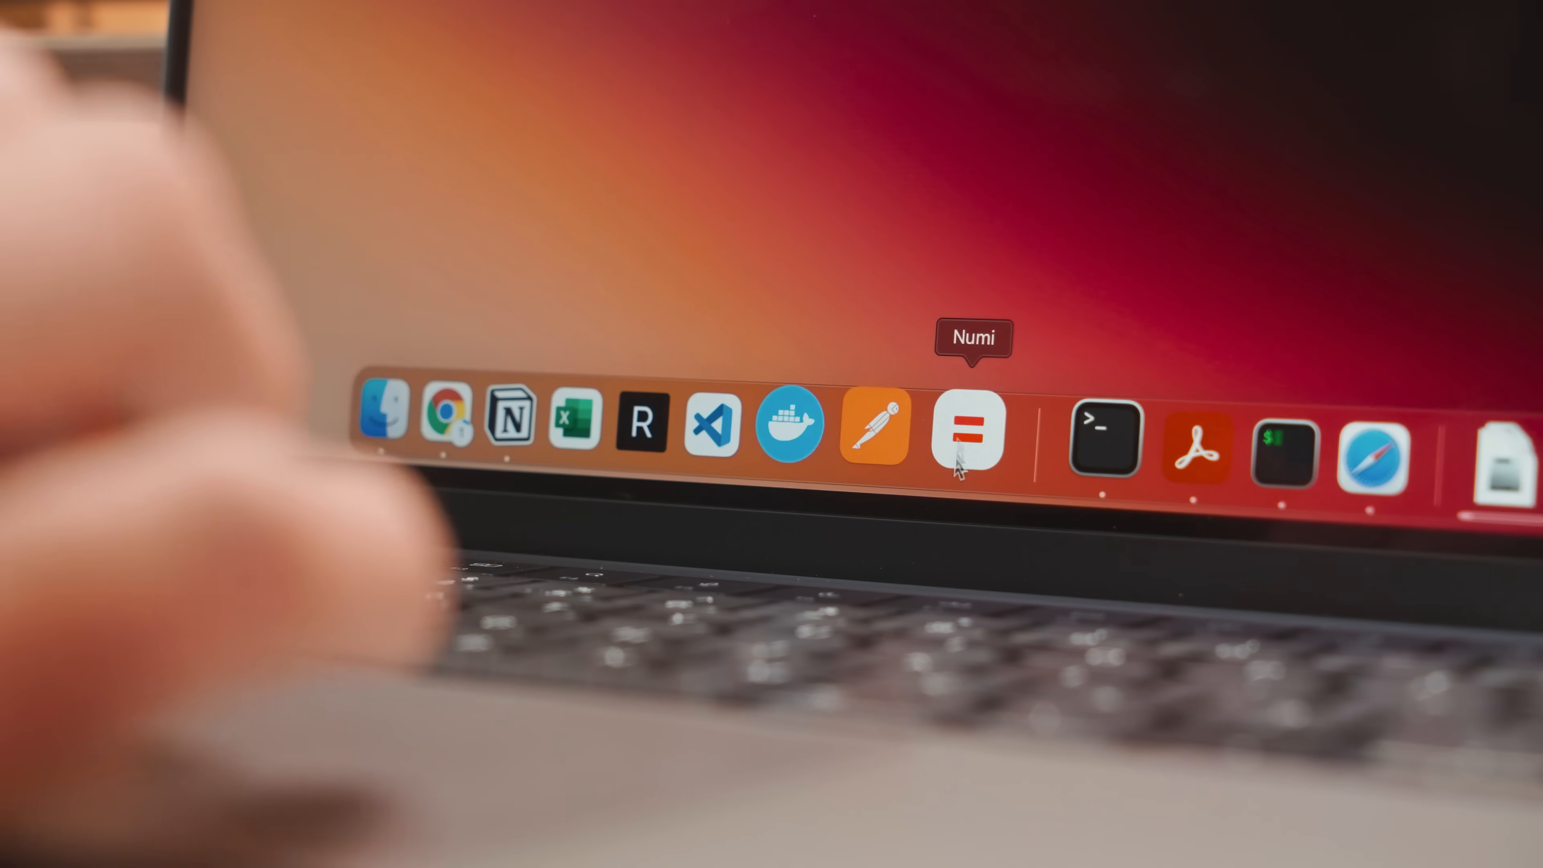
pyautogui.click(970, 430)
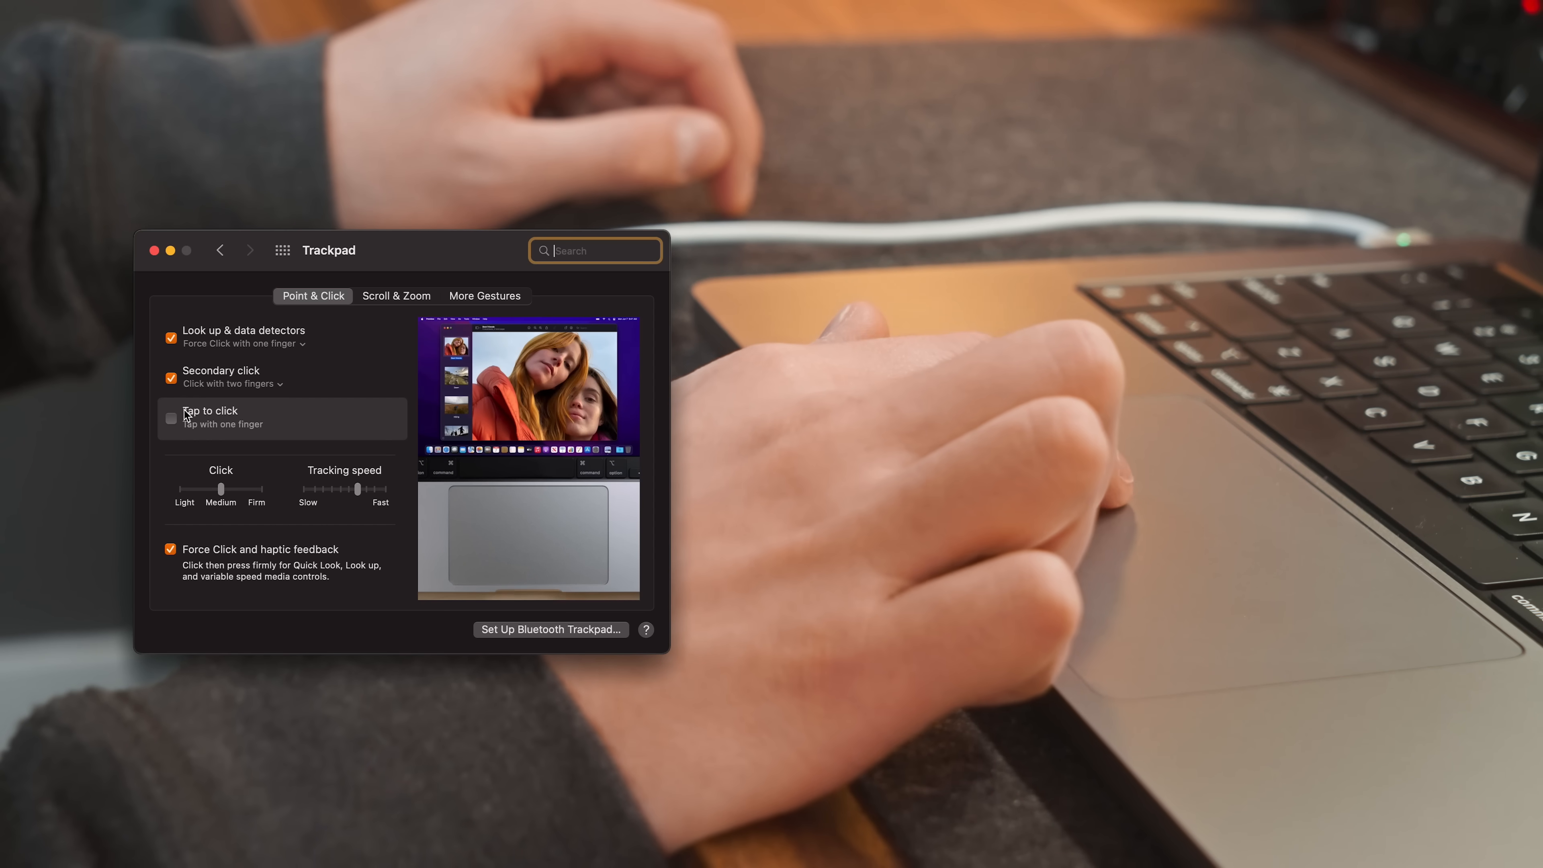
# Enable Tap to click in Trackpad and go to Accessibility's Pointer Control.
pyautogui.click(171, 418)
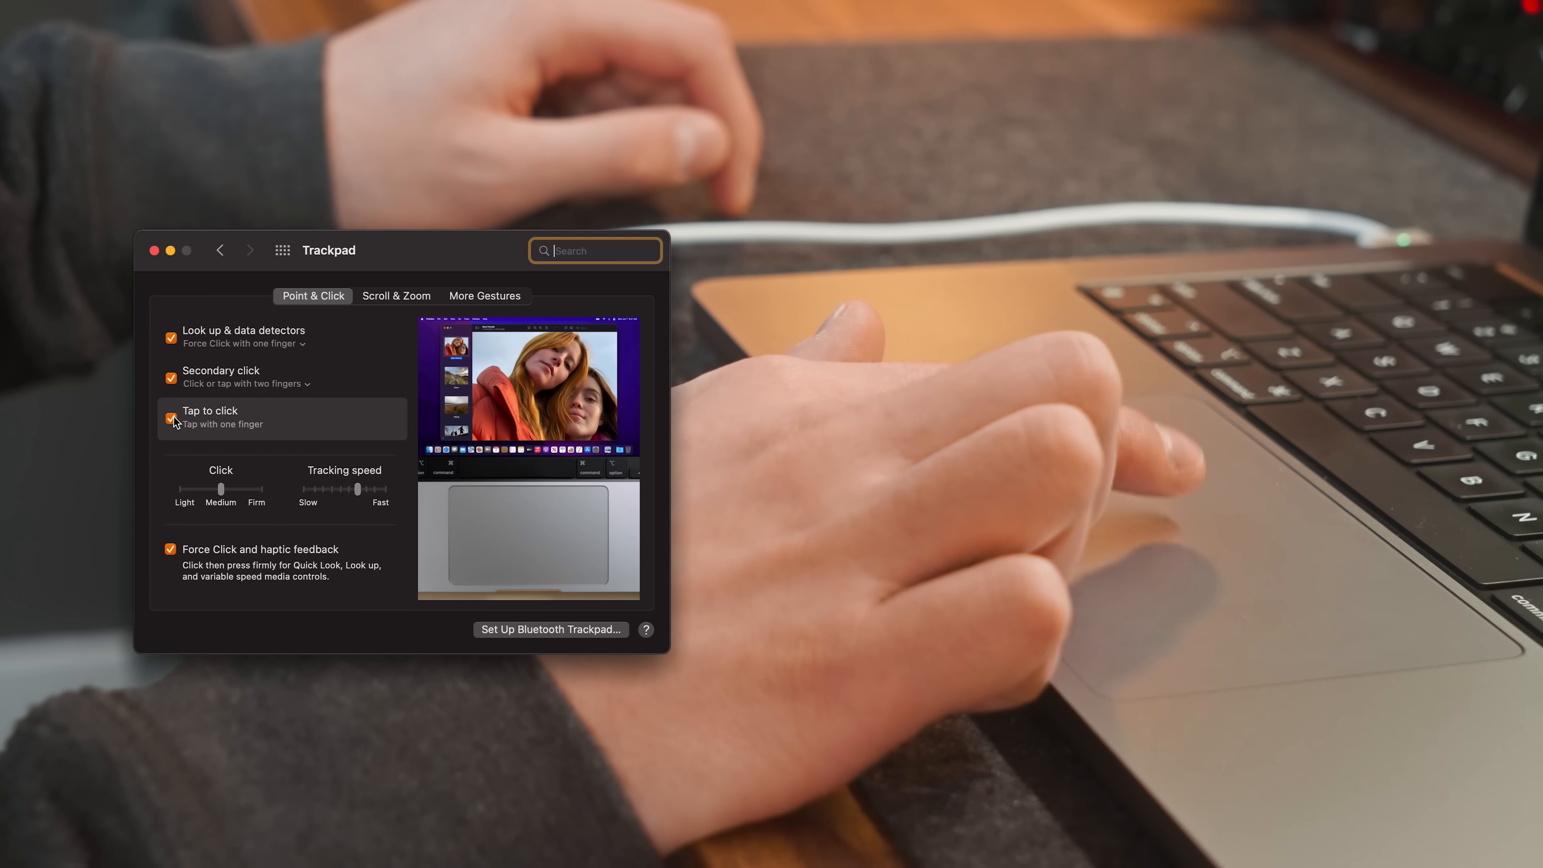
pyautogui.click(172, 417)
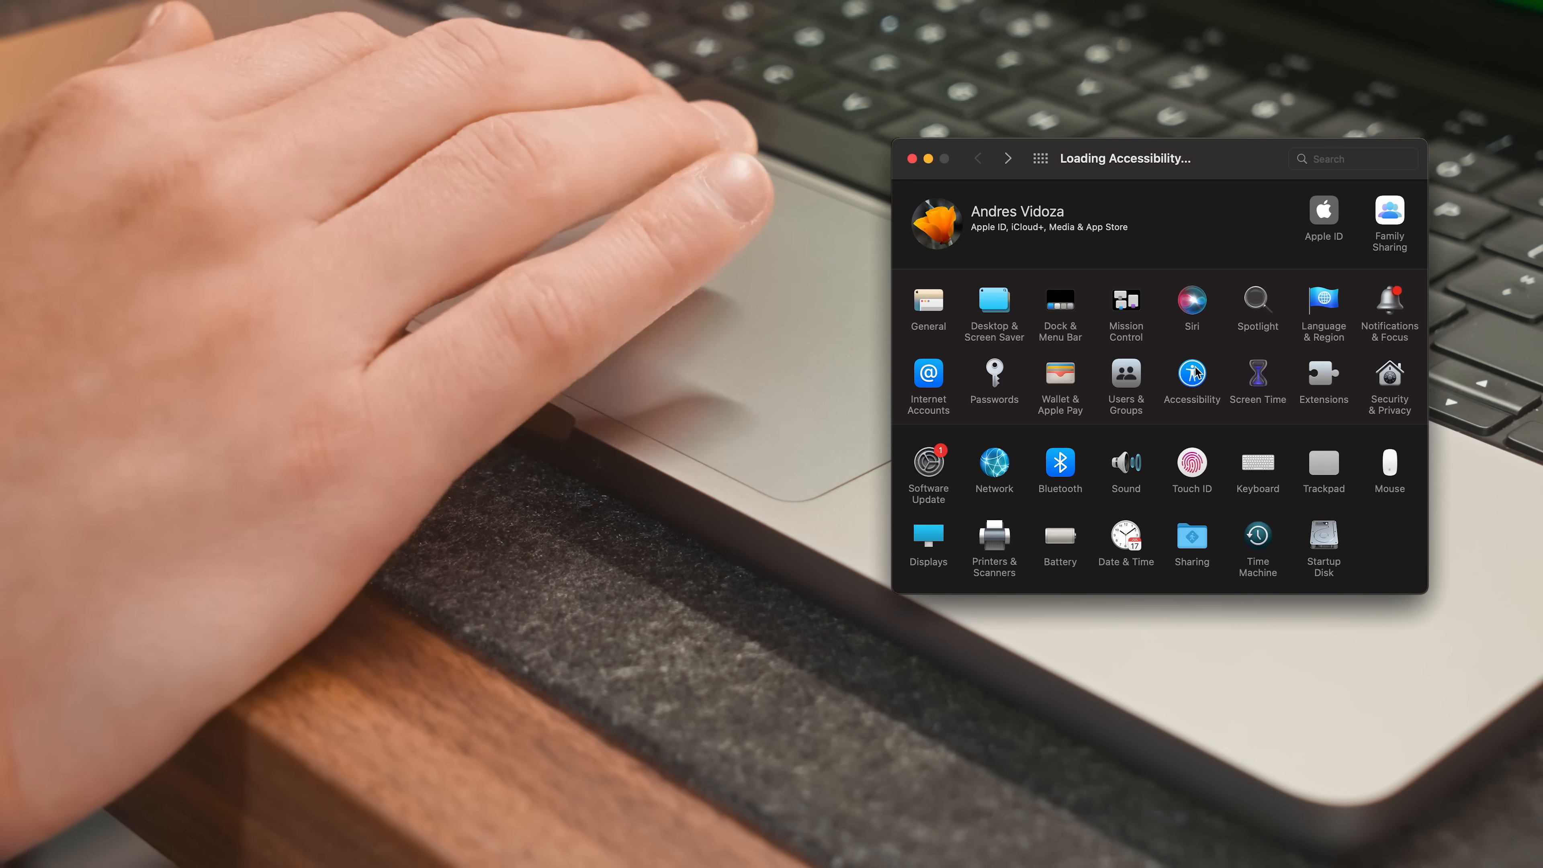
pyautogui.click(1191, 377)
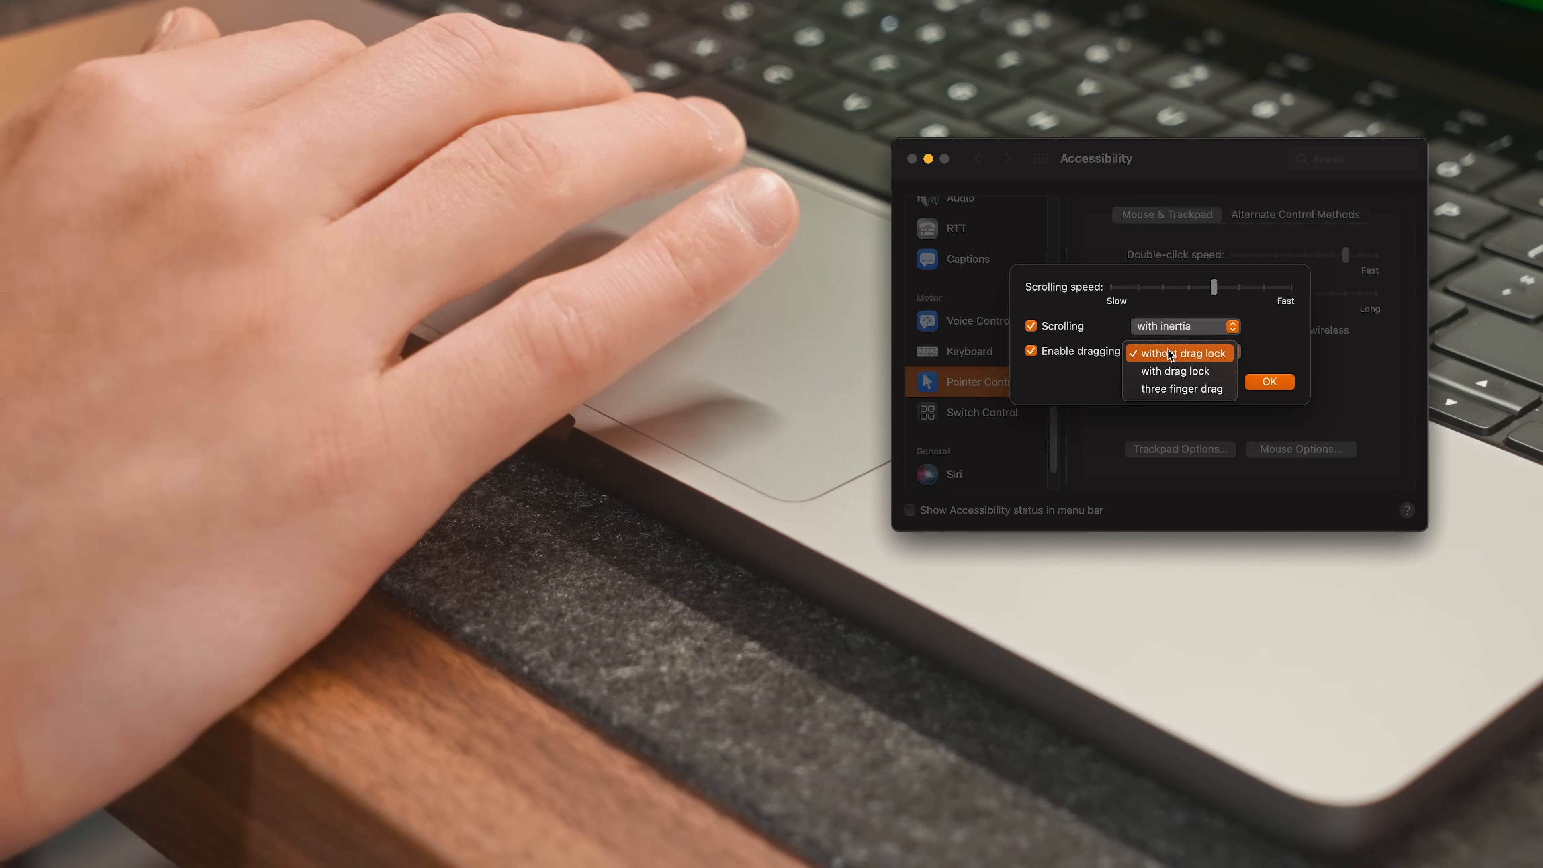
# Set Enable dragging to three finger drag, confirm, and view the other trackpad gestures.
pyautogui.click(1179, 387)
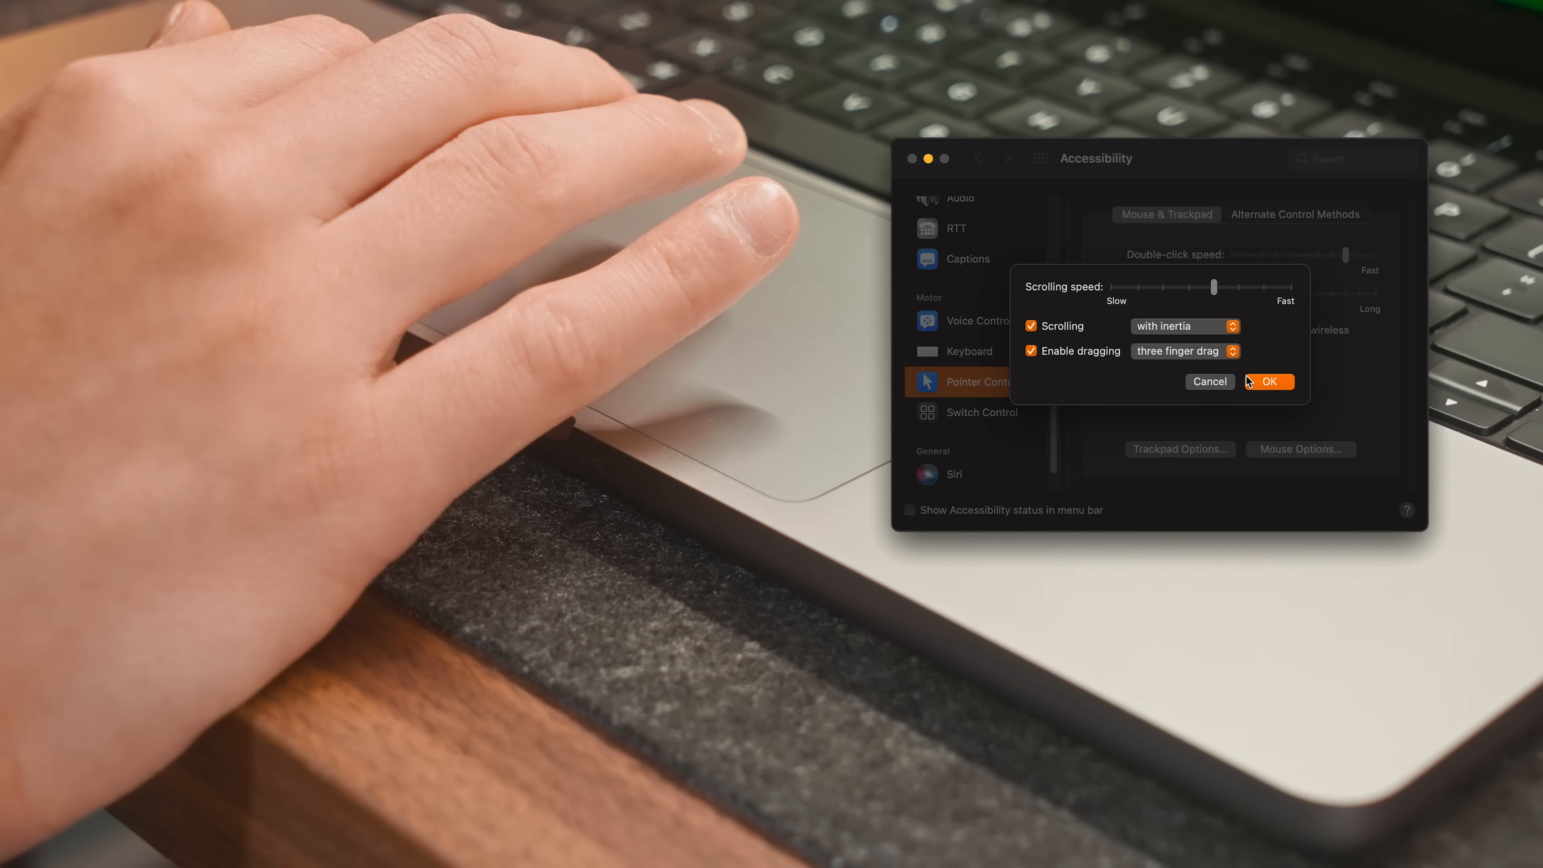
pyautogui.click(1269, 382)
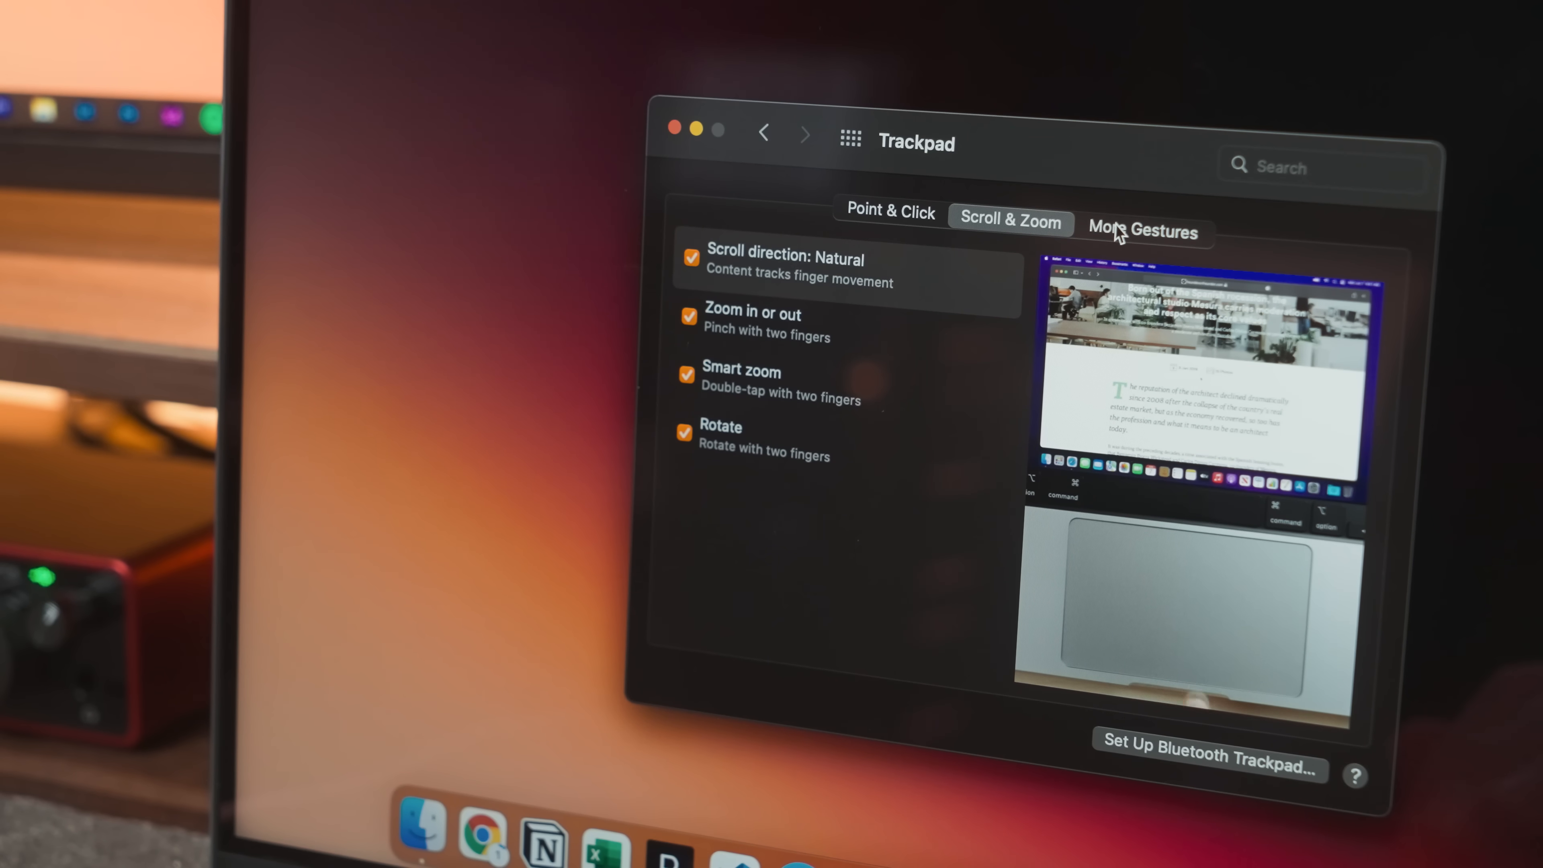
pyautogui.click(1144, 231)
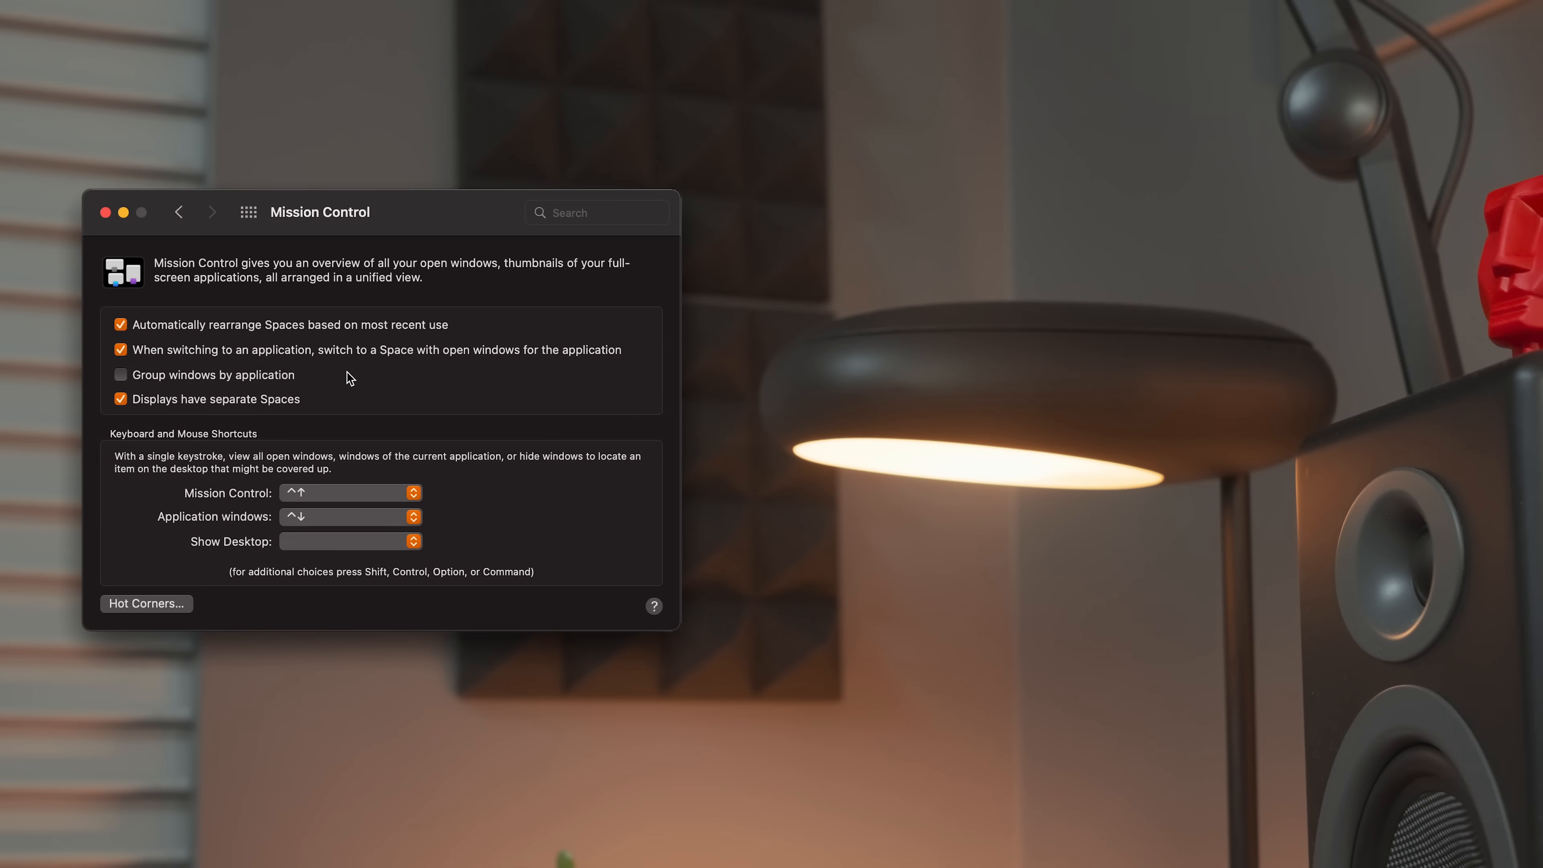
# Assign Desktop to the top-left hot corner and Quick Note to the bottom-right.
pyautogui.click(145, 604)
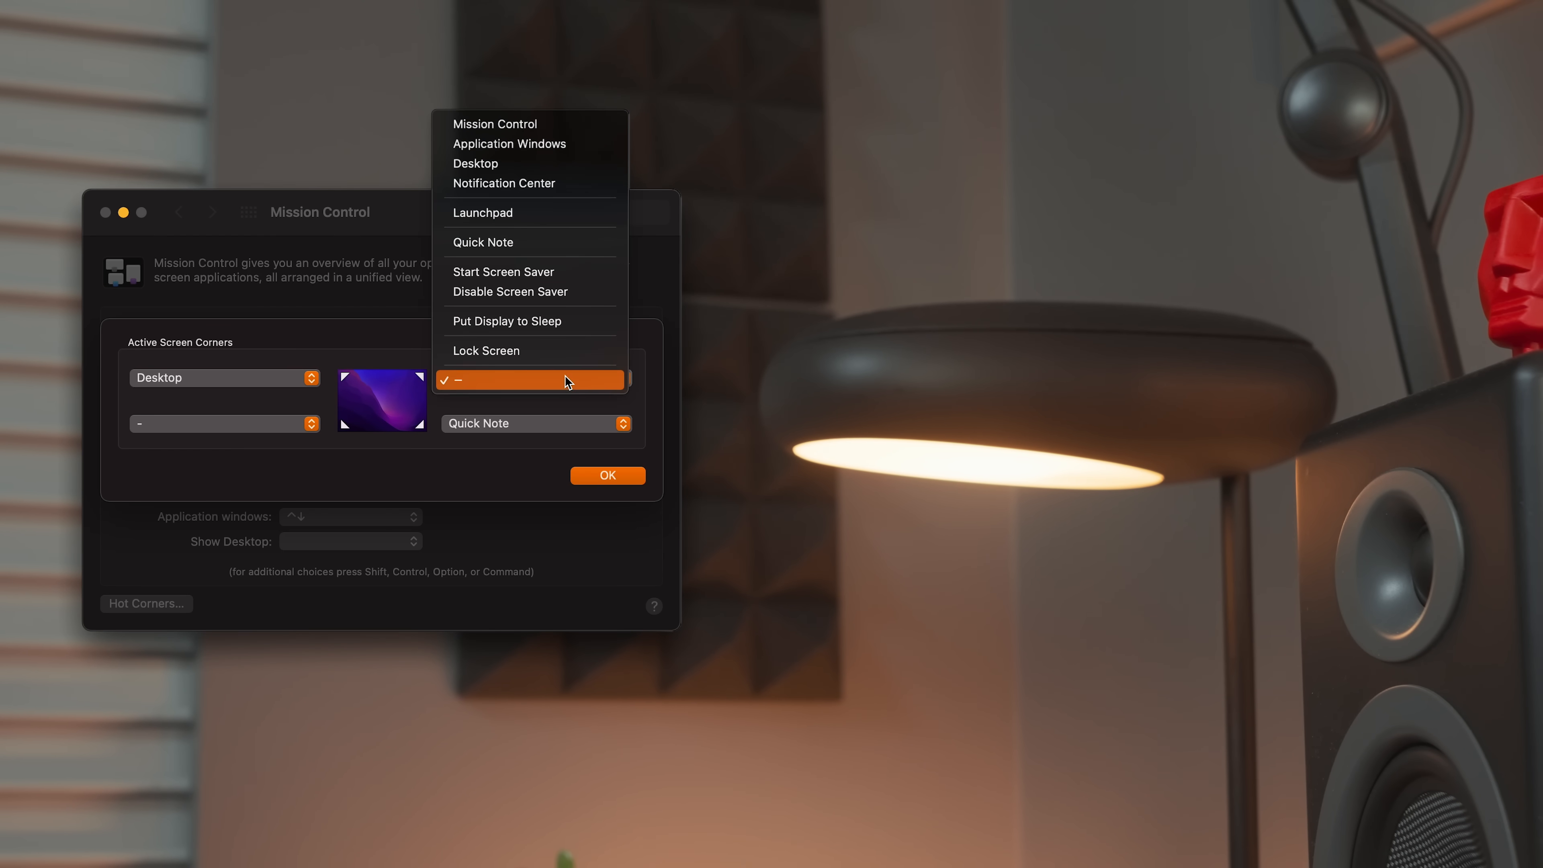
pyautogui.moveTo(483, 212)
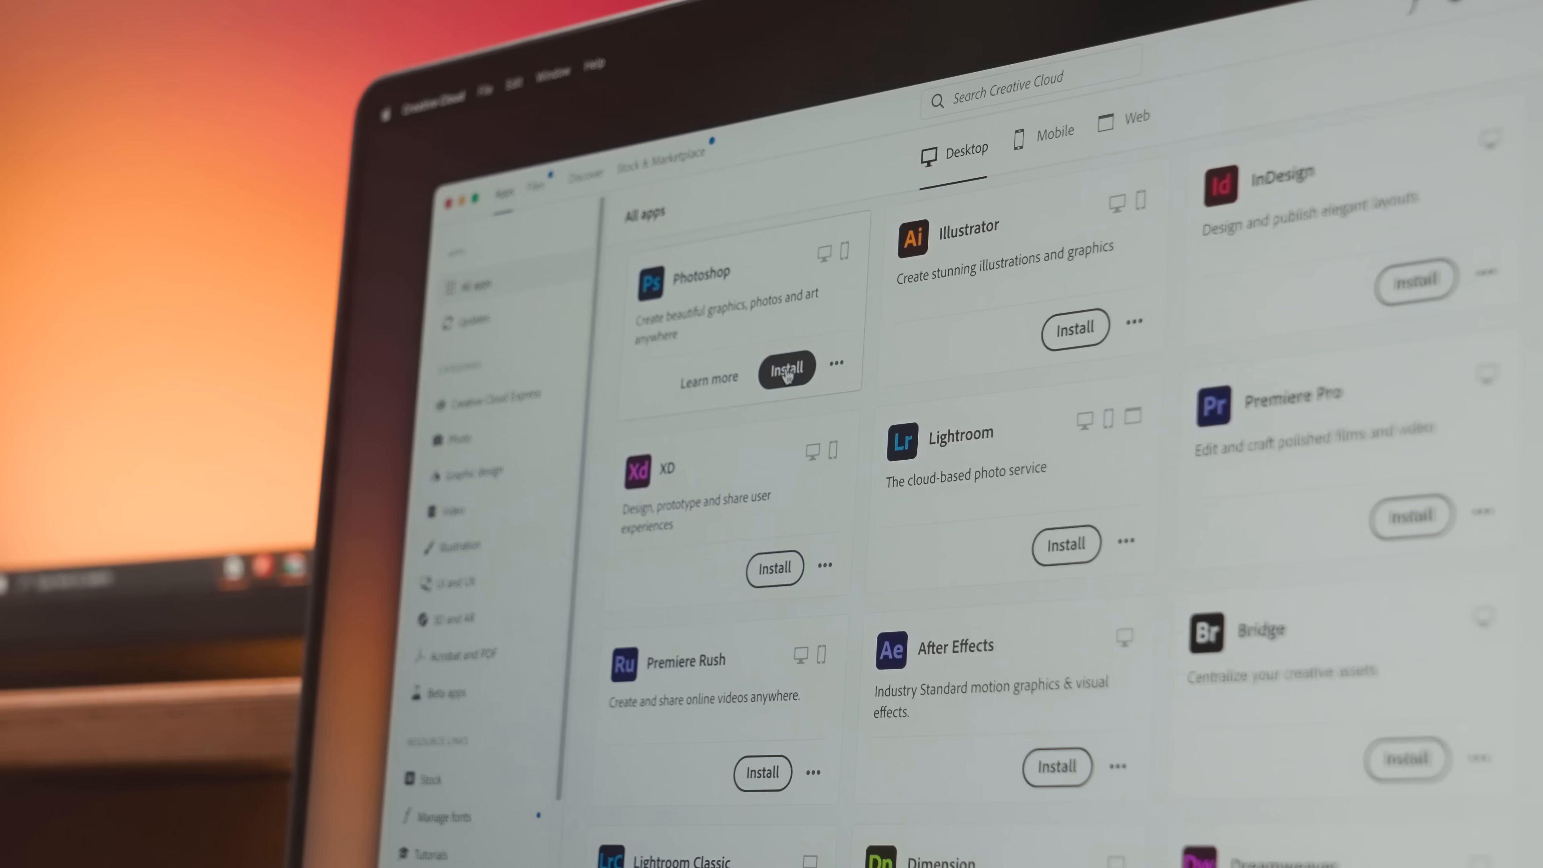
# Start the Photoshop install in Creative Cloud and open the Public folder in Finder.
pyautogui.click(786, 367)
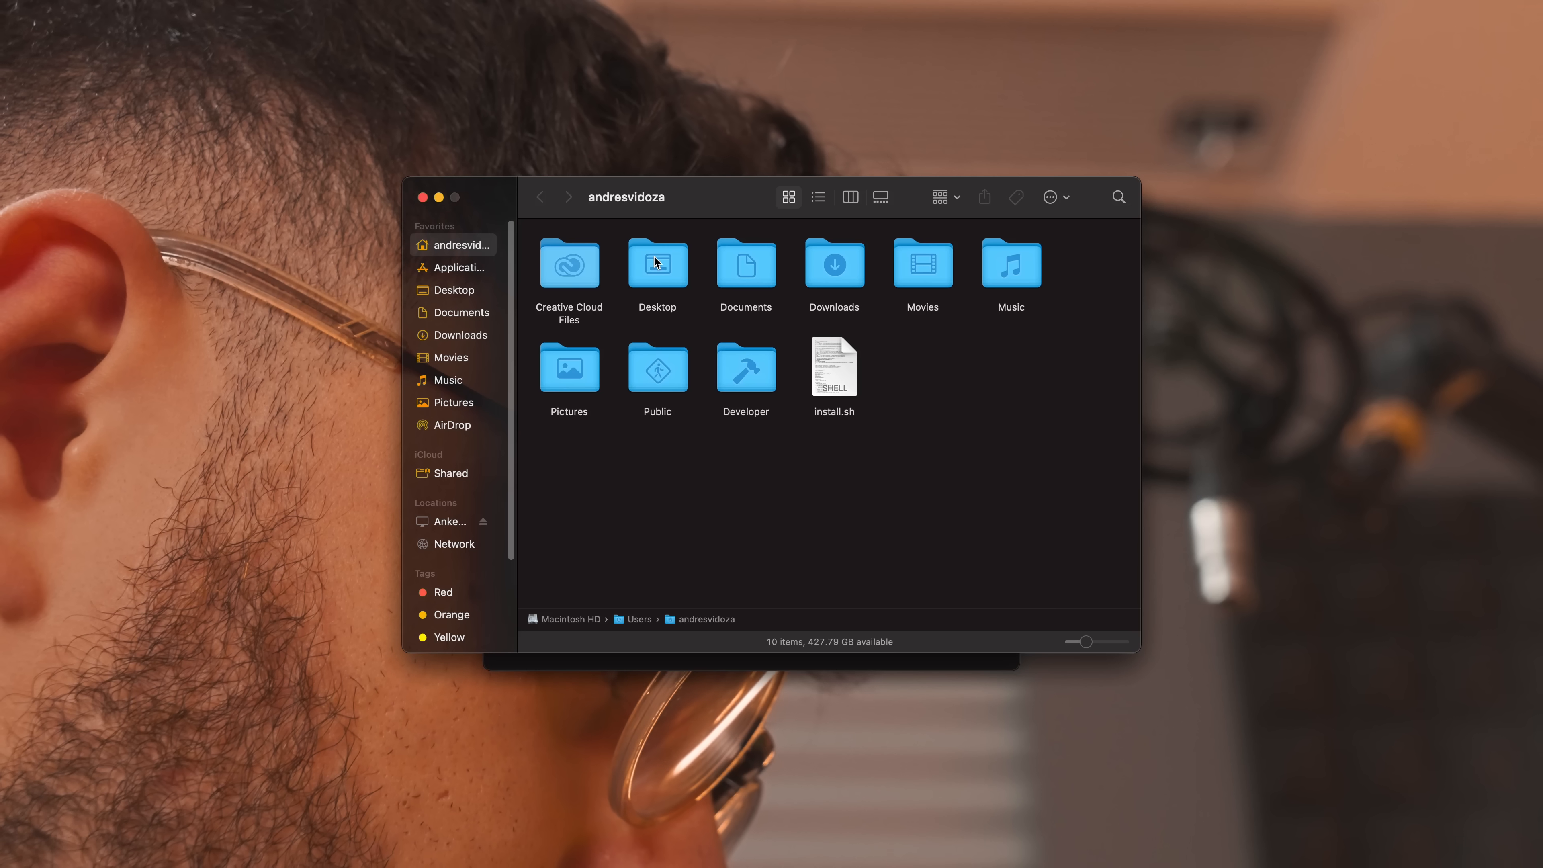
pyautogui.click(450, 522)
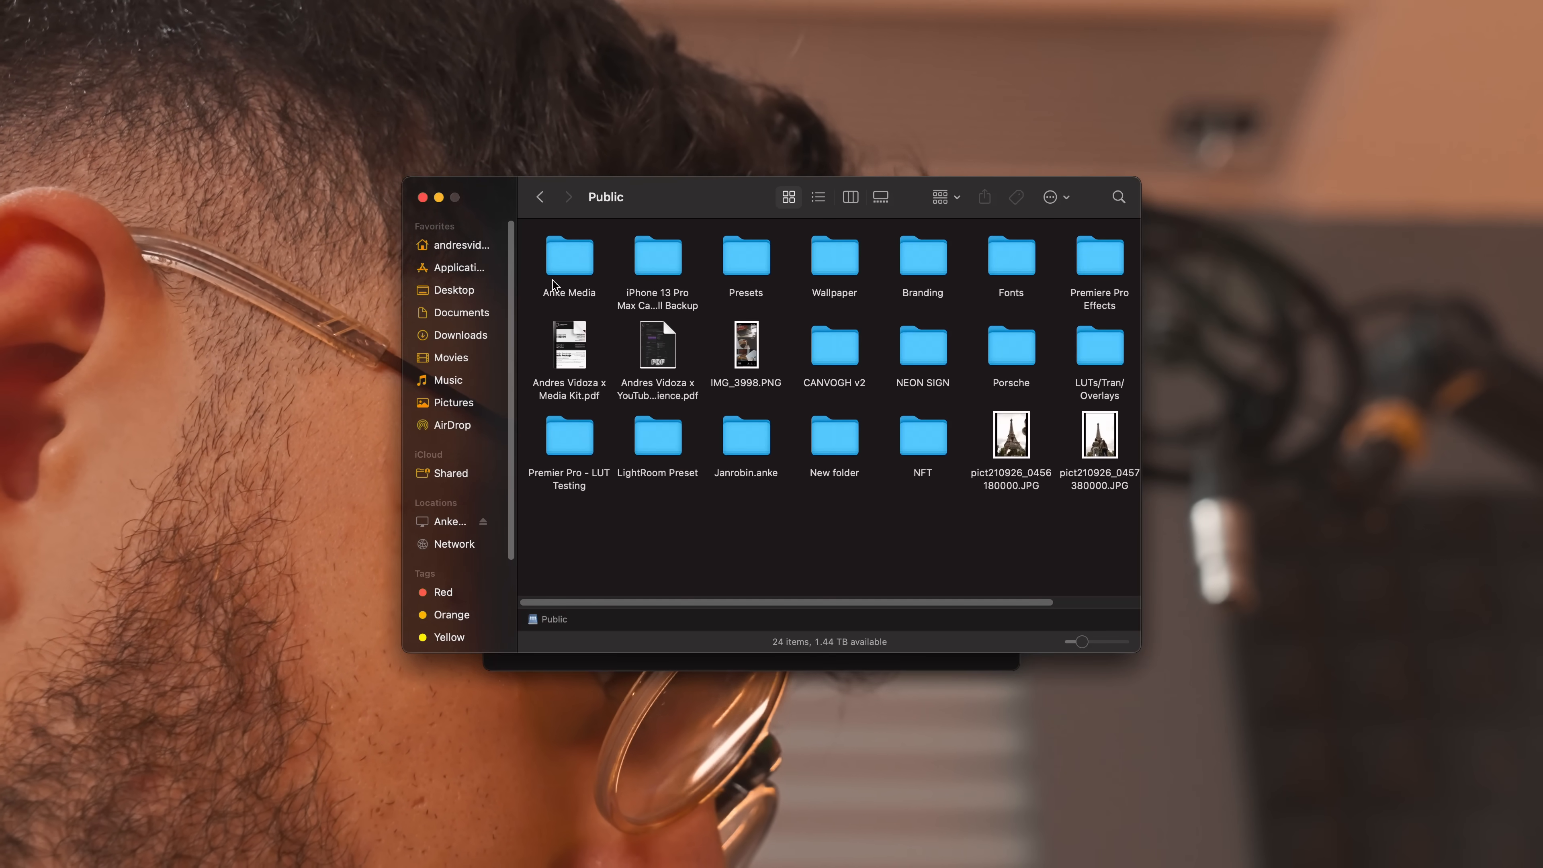
# Open the Presets, Fonts and LUTs/Tran/Overlays folders each in a new Finder window.
pyautogui.rightClick(745, 256)
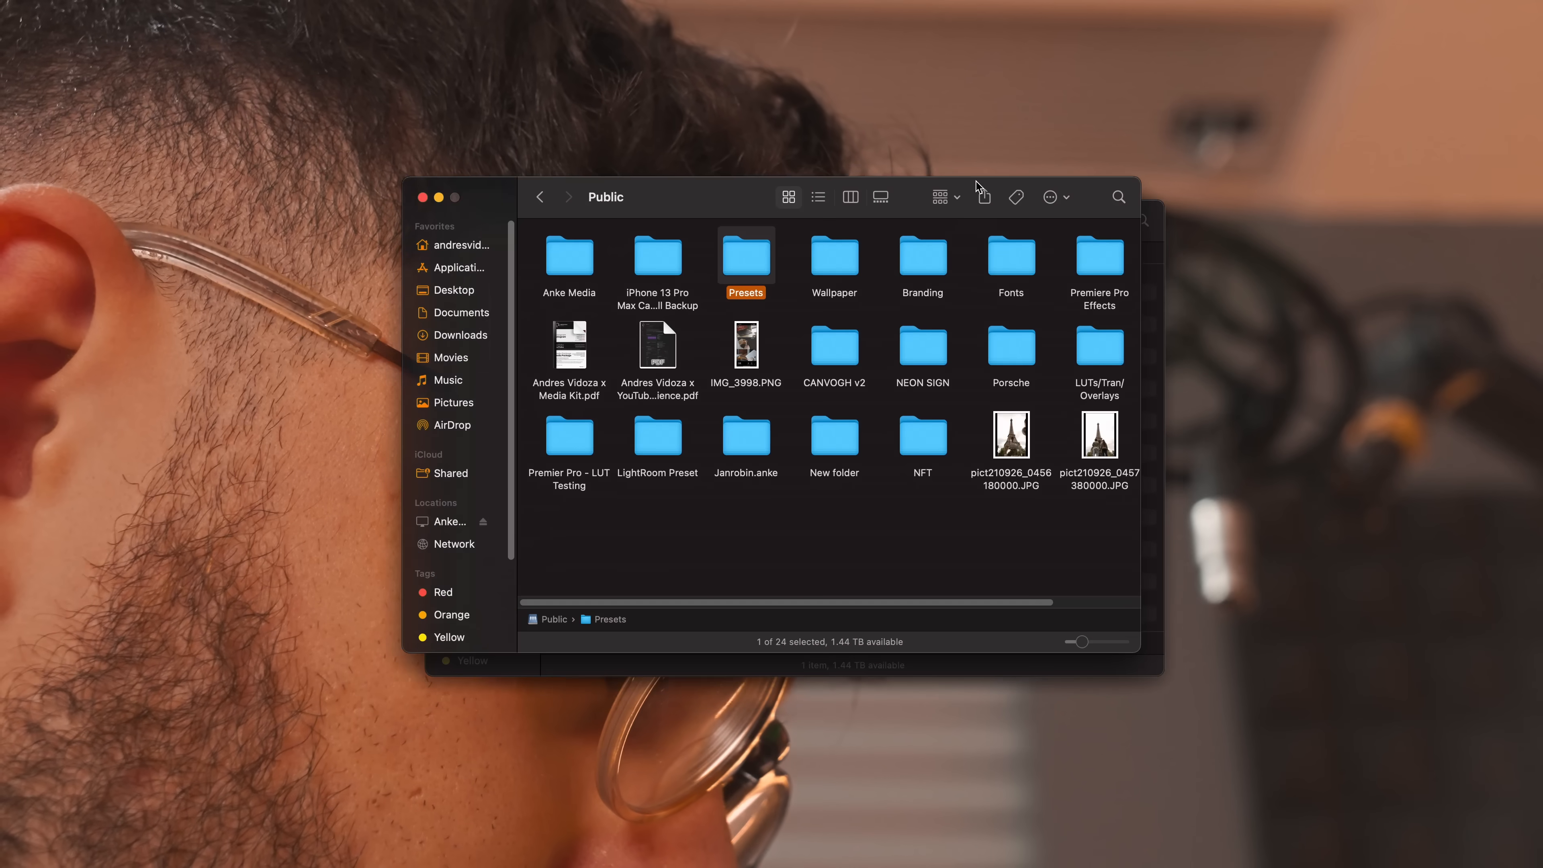
pyautogui.rightClick(1011, 257)
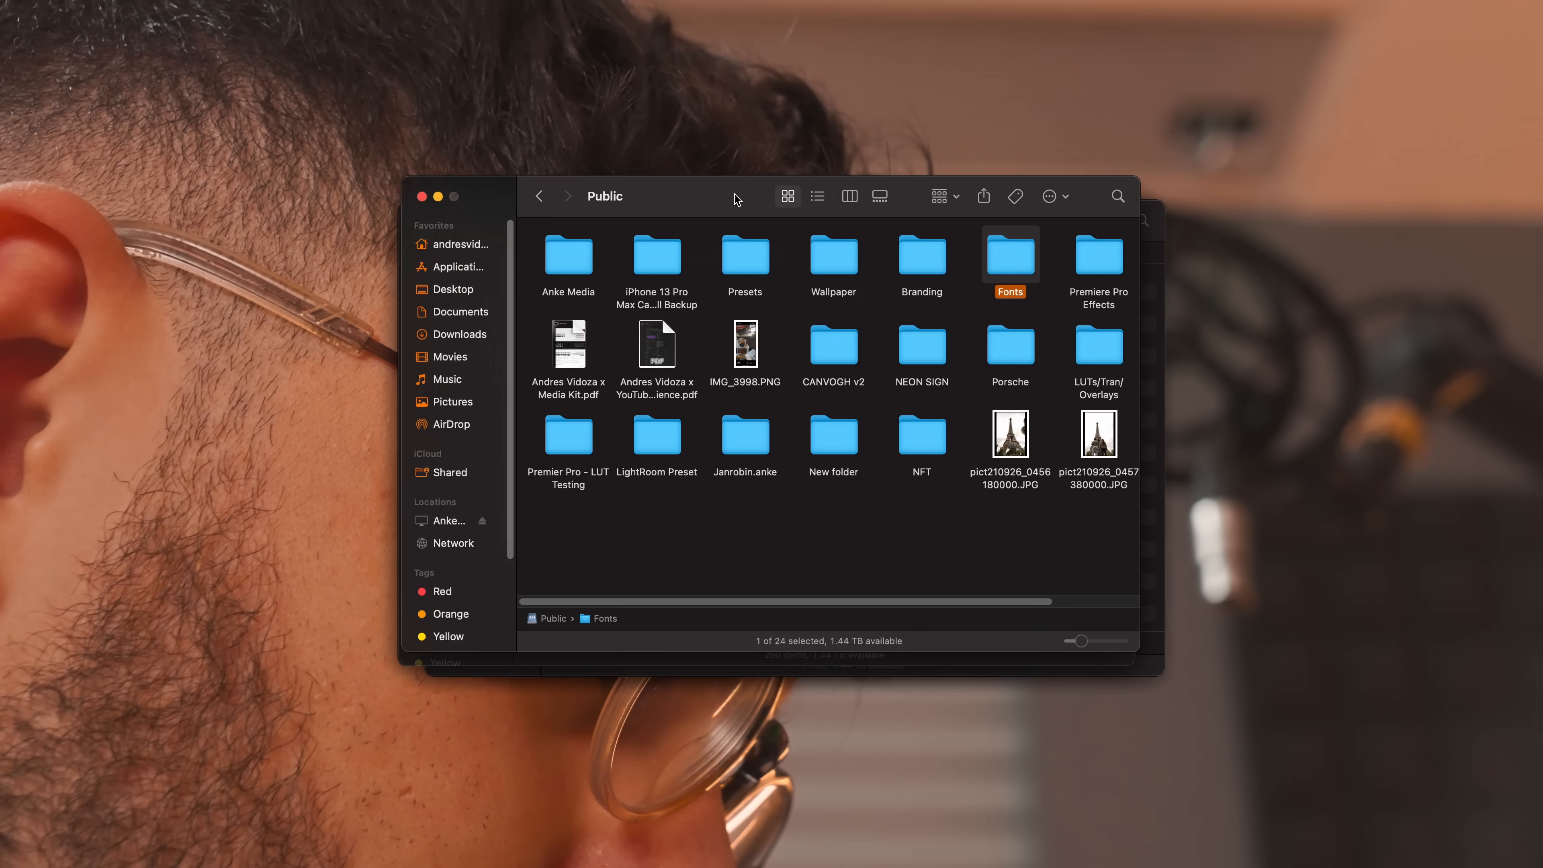
pyautogui.rightClick(1097, 344)
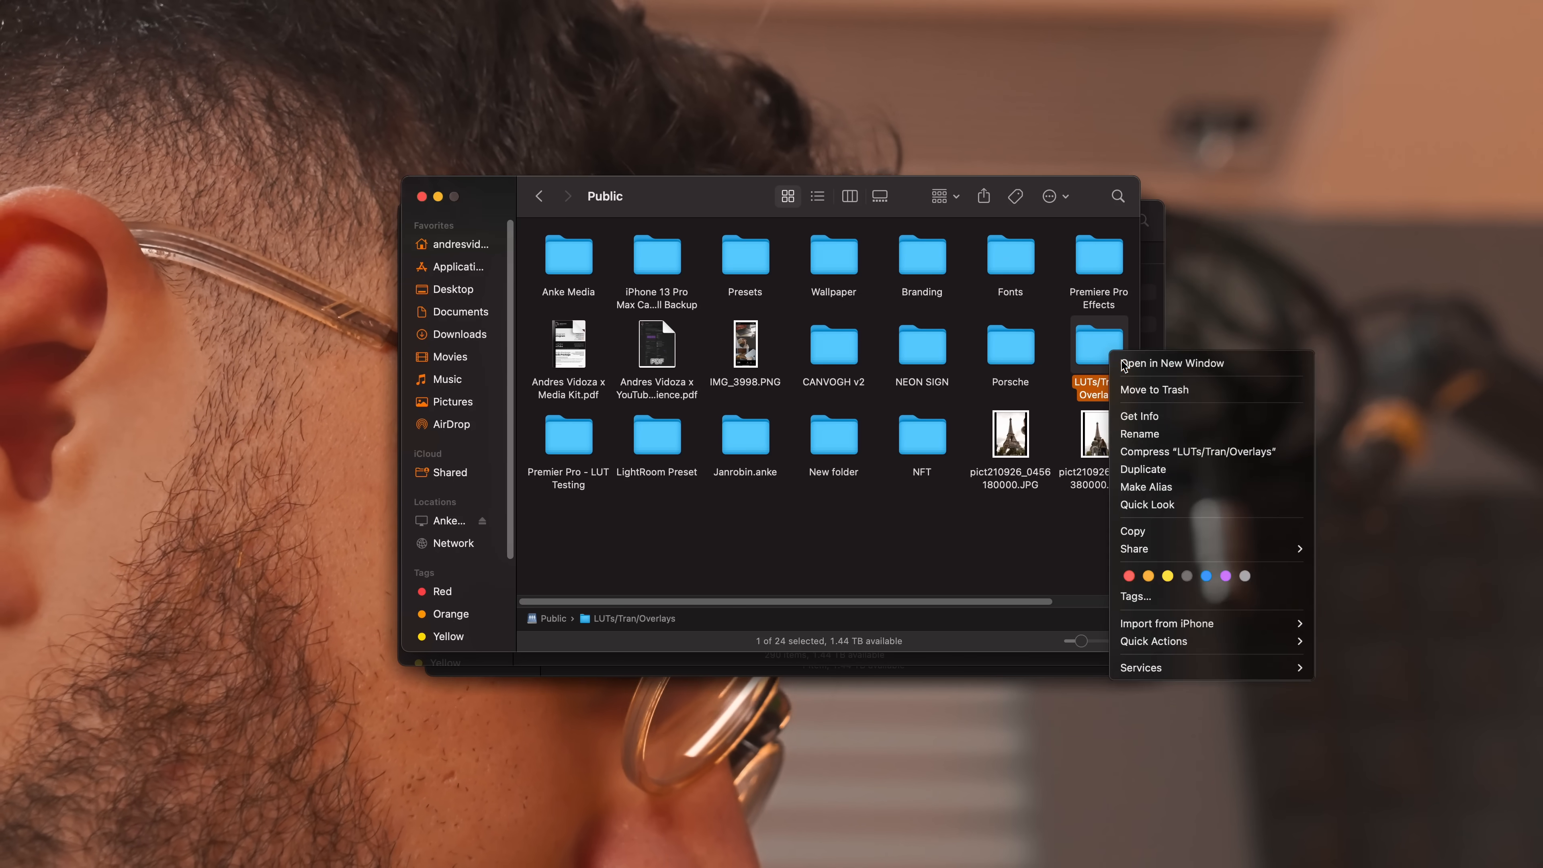
pyautogui.click(1170, 363)
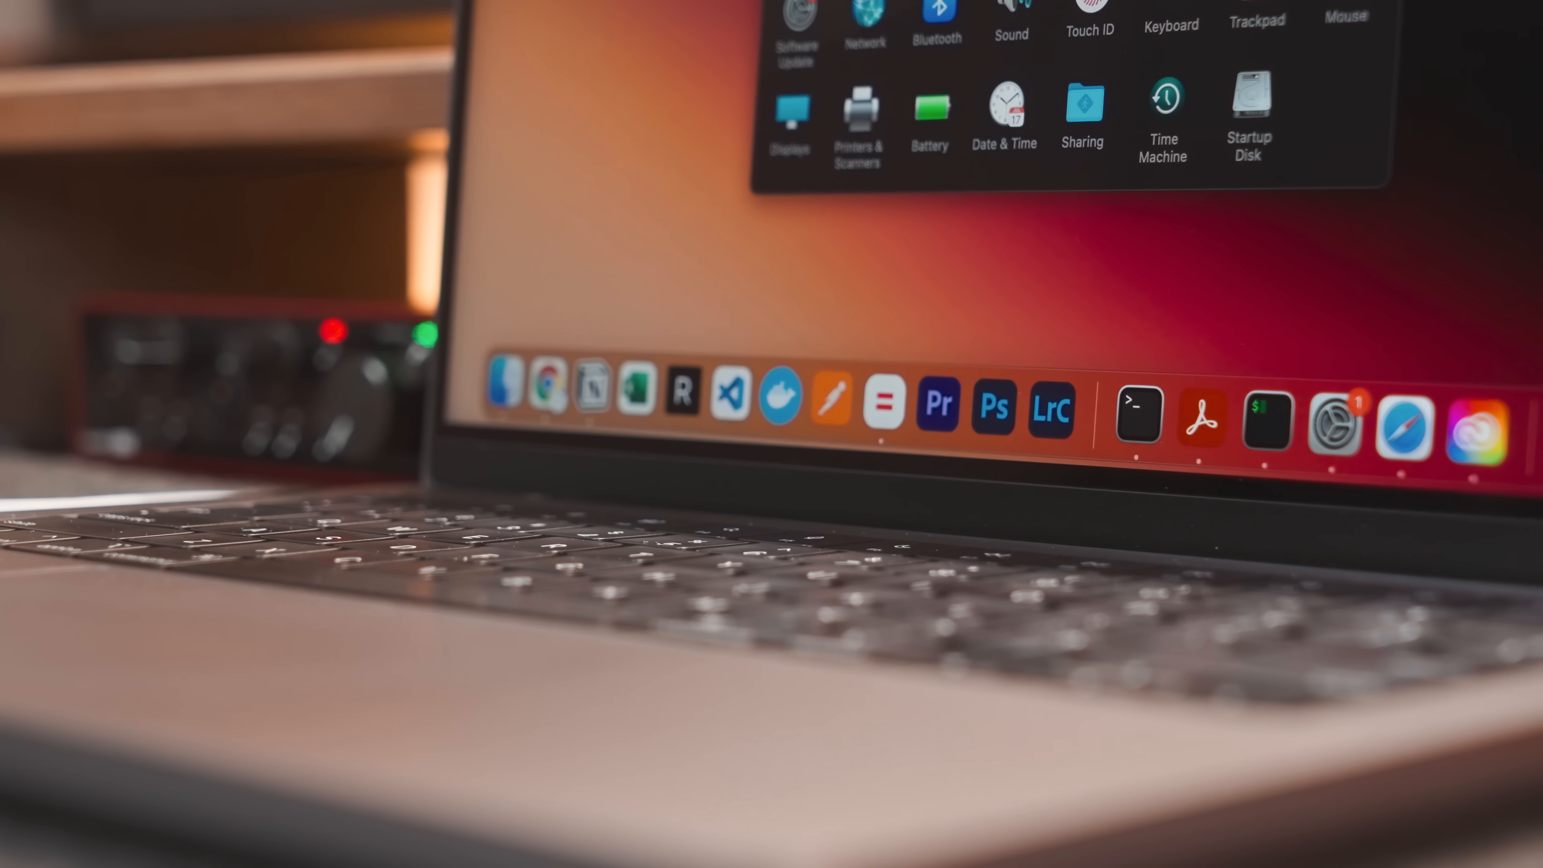
# Launch Lightroom Classic from the Dock and switch to the Map module.
pyautogui.click(1049, 408)
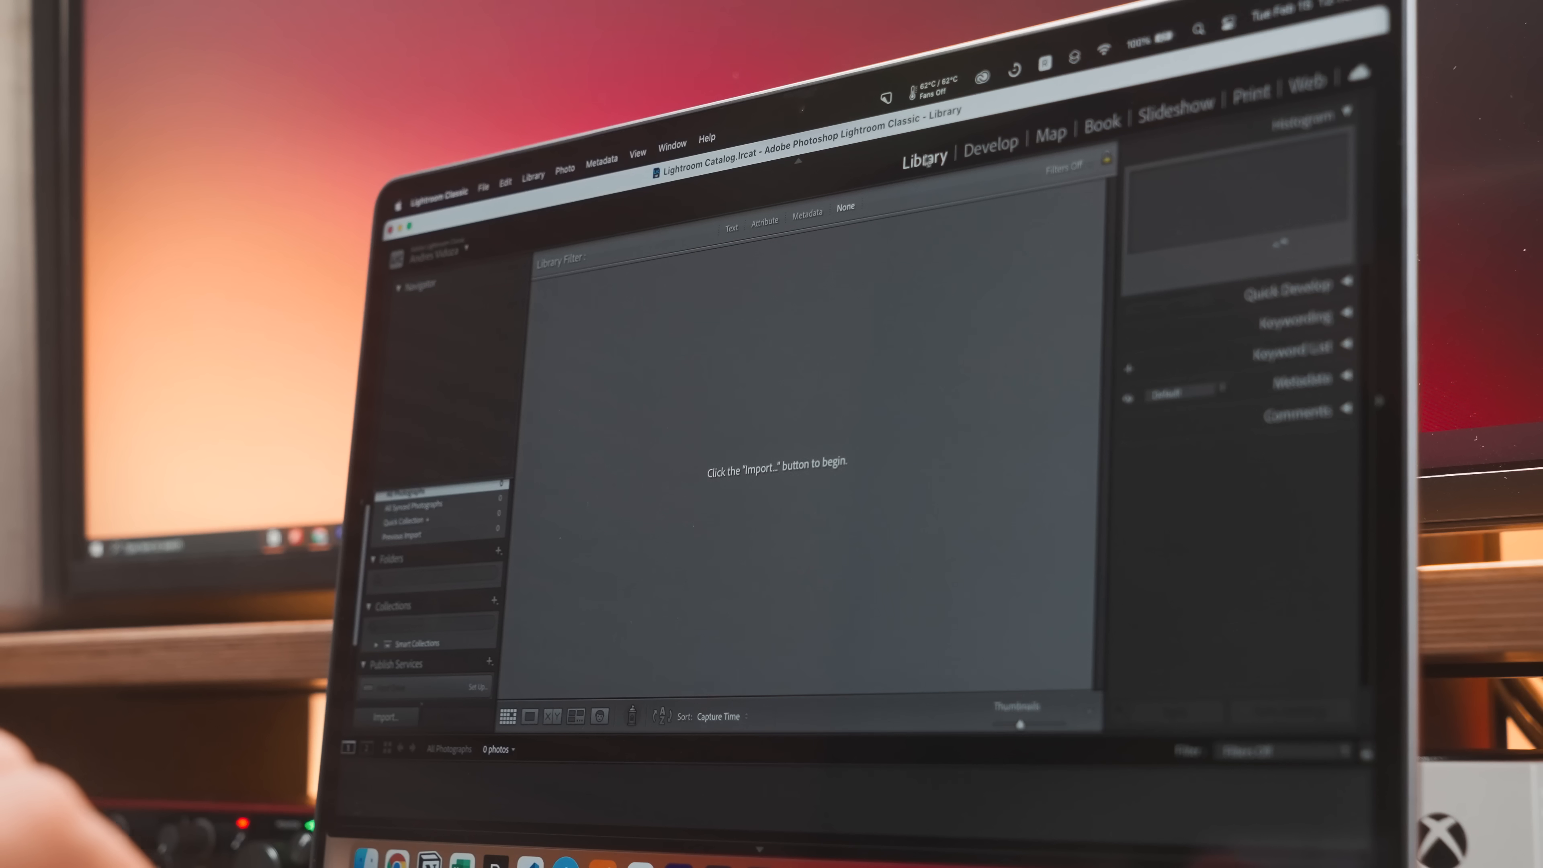
pyautogui.click(1052, 133)
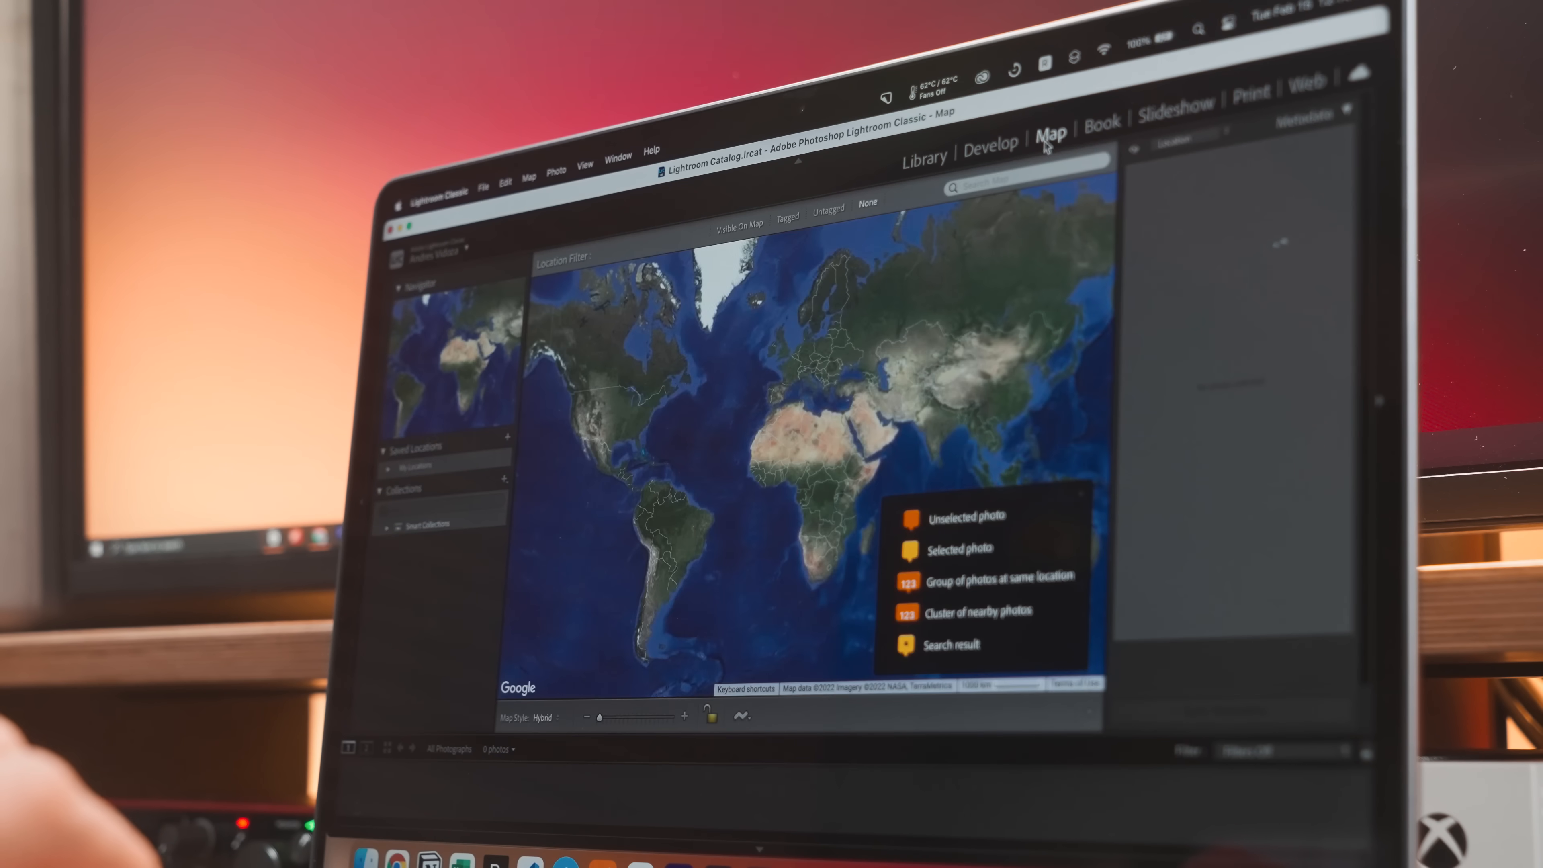
pyautogui.click(1176, 102)
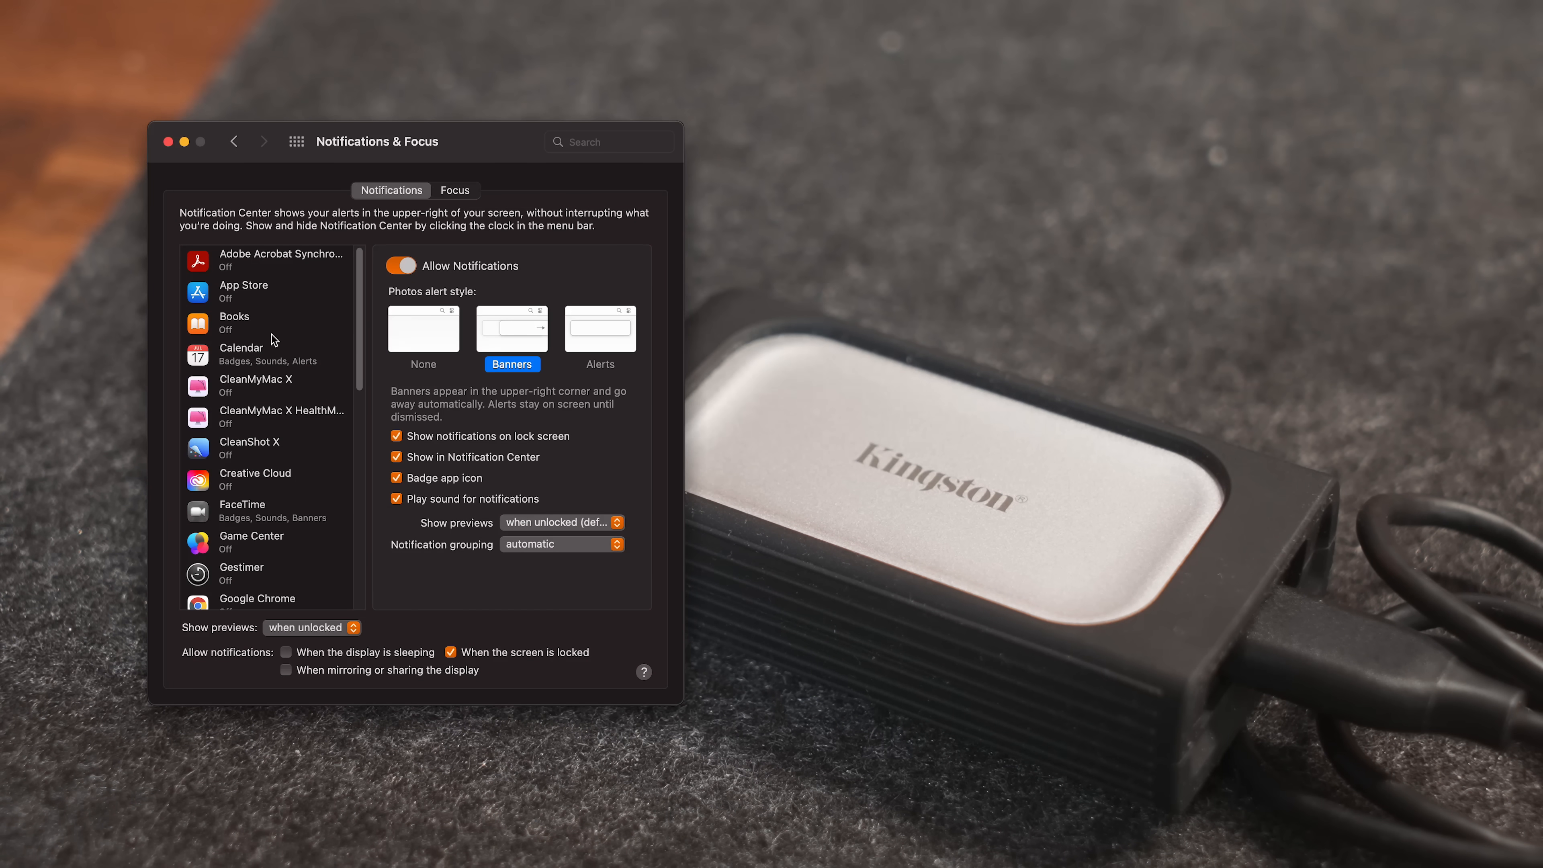
# Switch off Allow Notifications for the Home and iTerm apps.
pyautogui.click(266, 354)
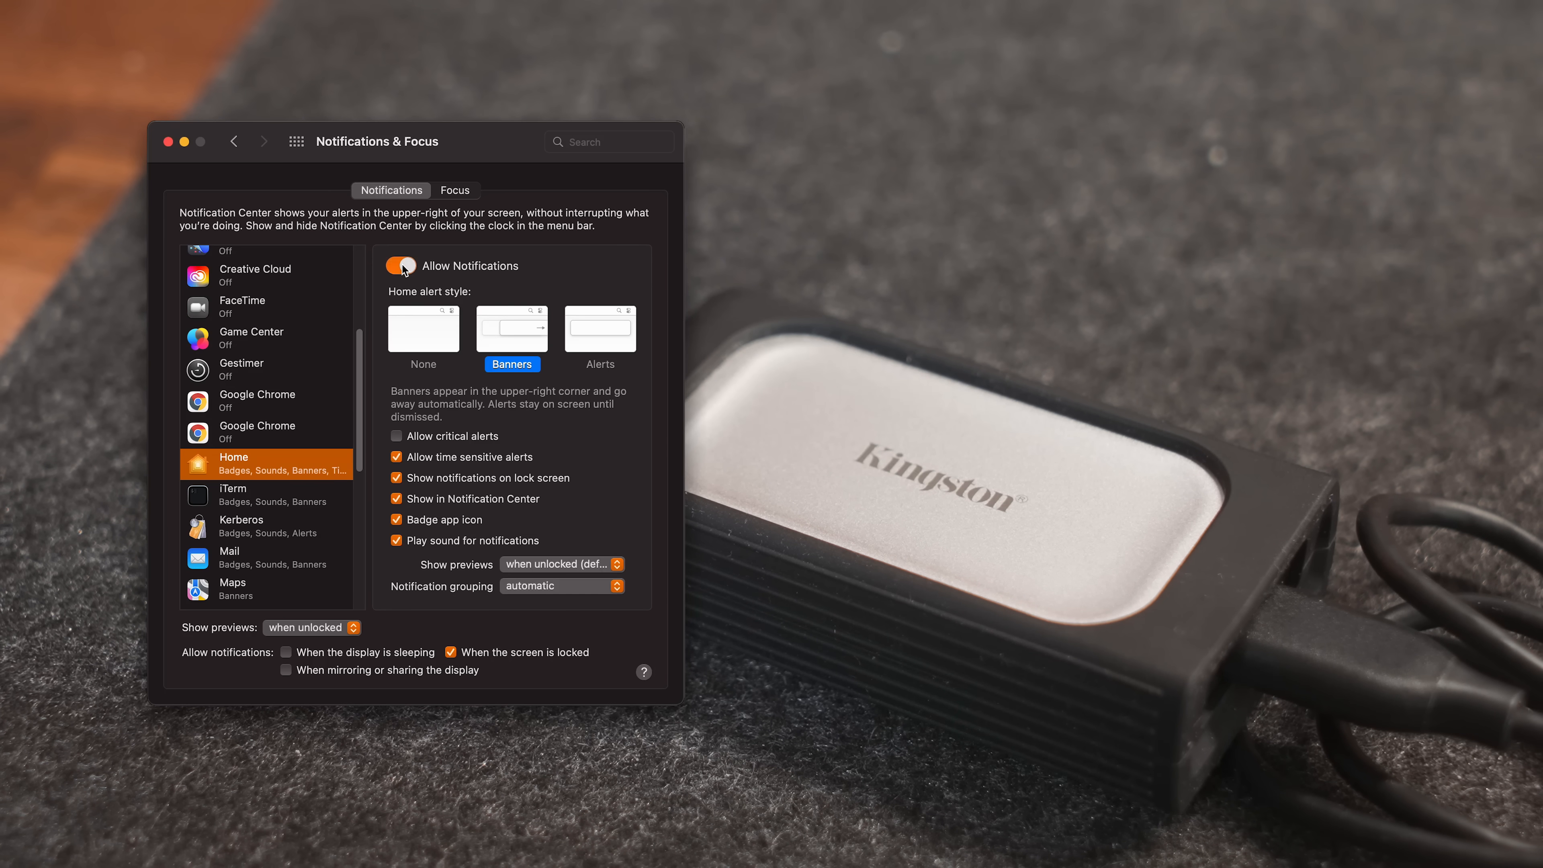
pyautogui.click(266, 494)
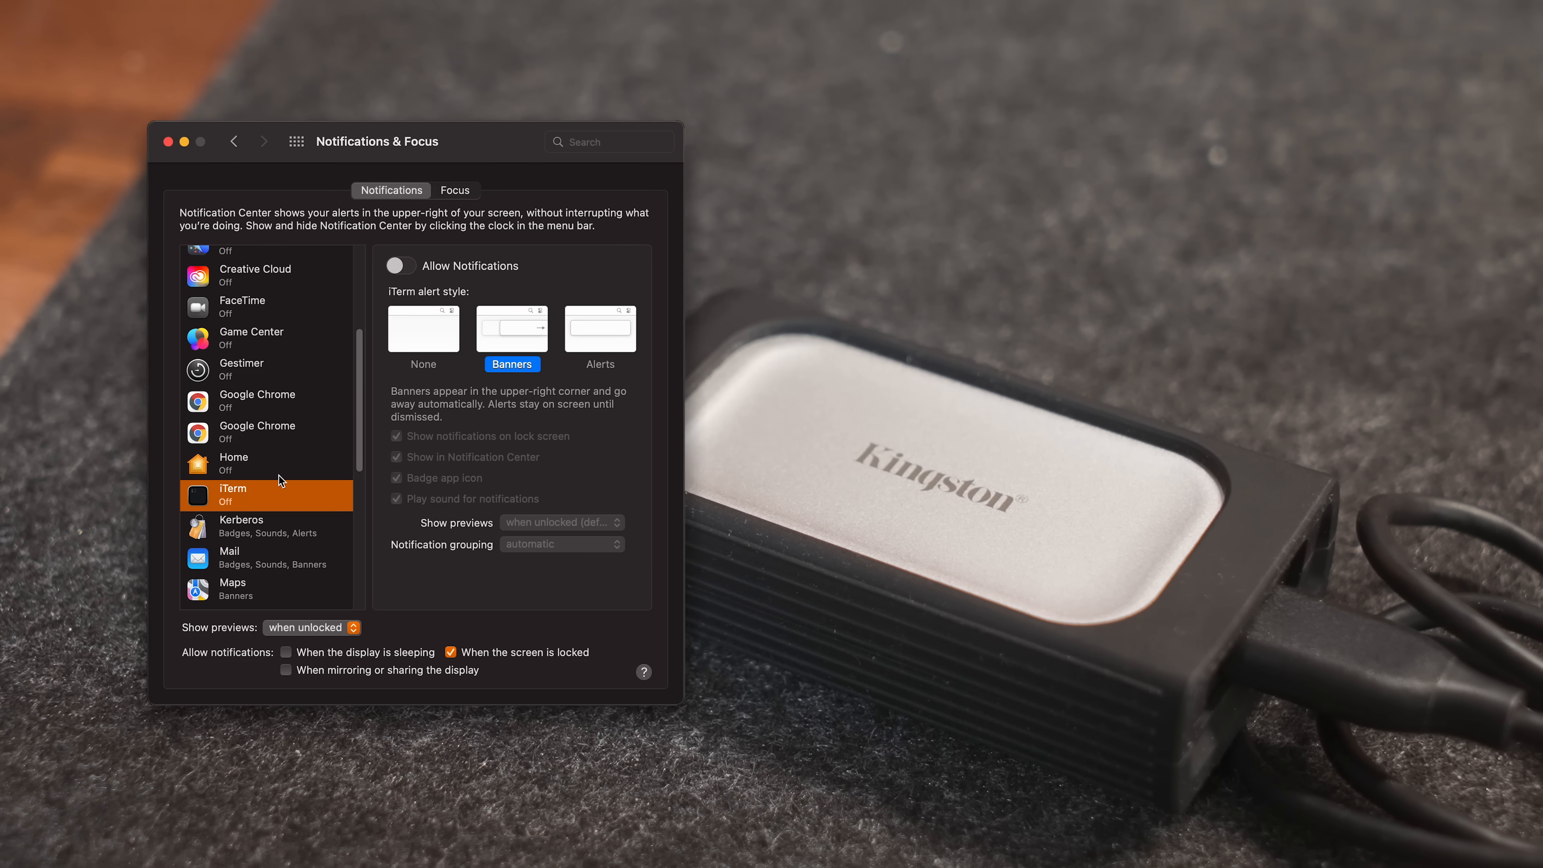
pyautogui.click(242, 536)
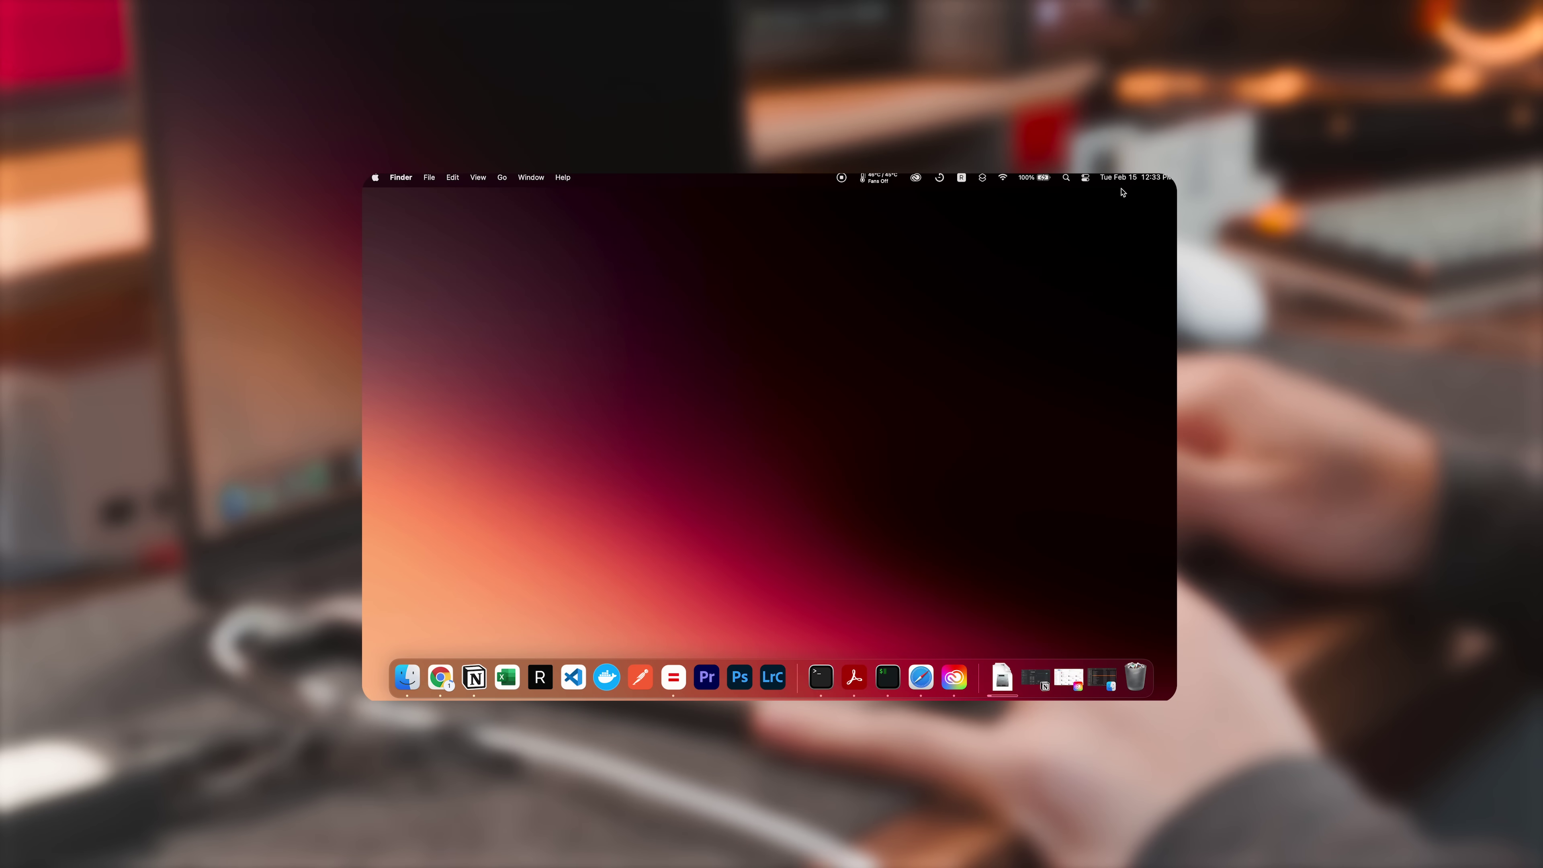
# Show the widgets panel, then Control Center with Wi-Fi, Bluetooth, brightness and sound, and list Wi-Fi networks.
pyautogui.click(1132, 176)
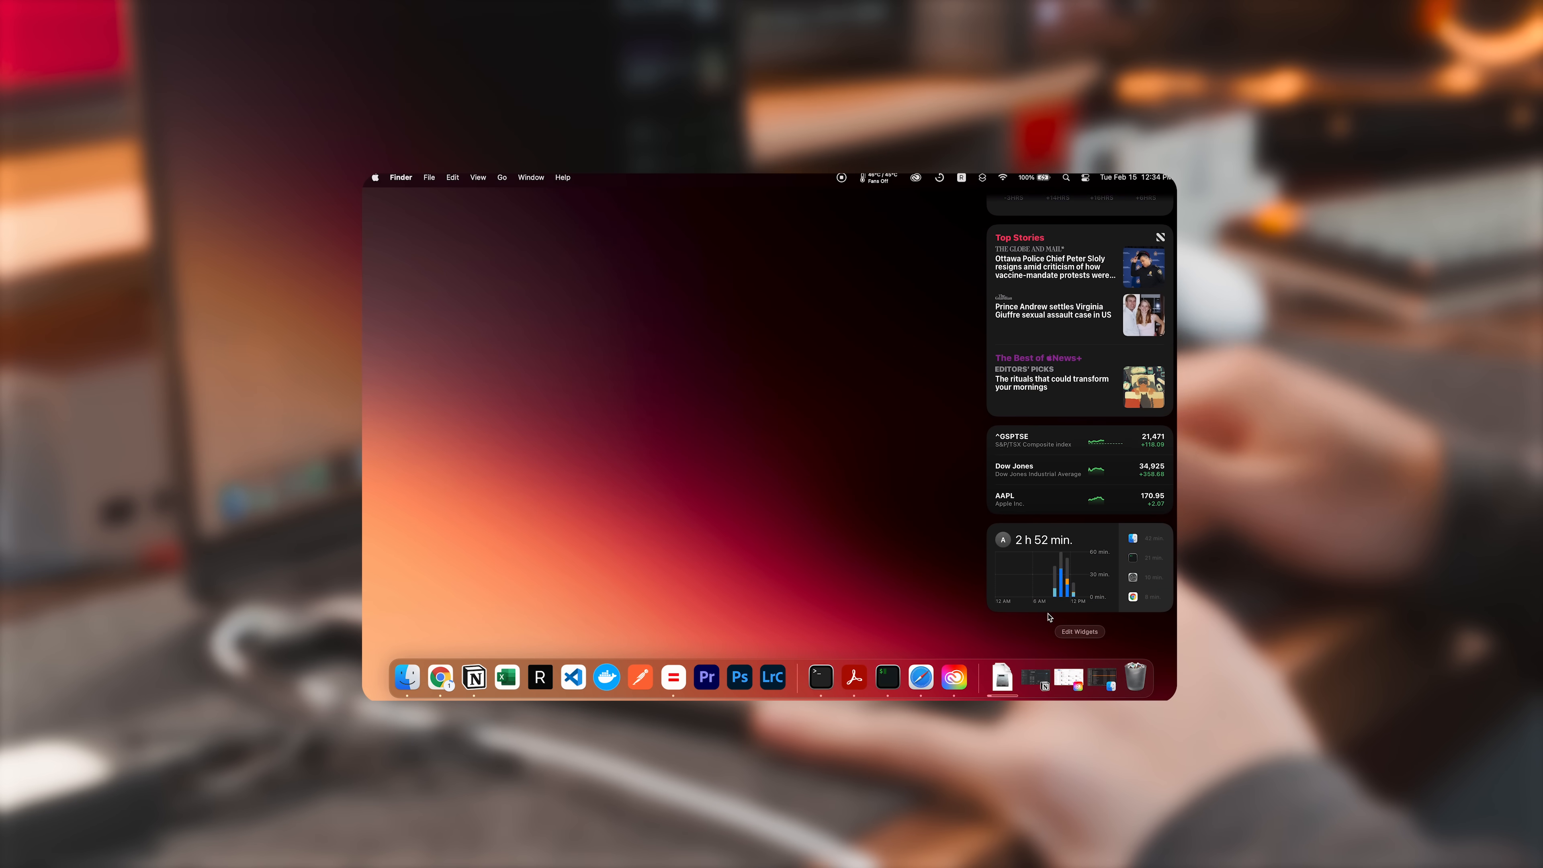
pyautogui.click(1079, 631)
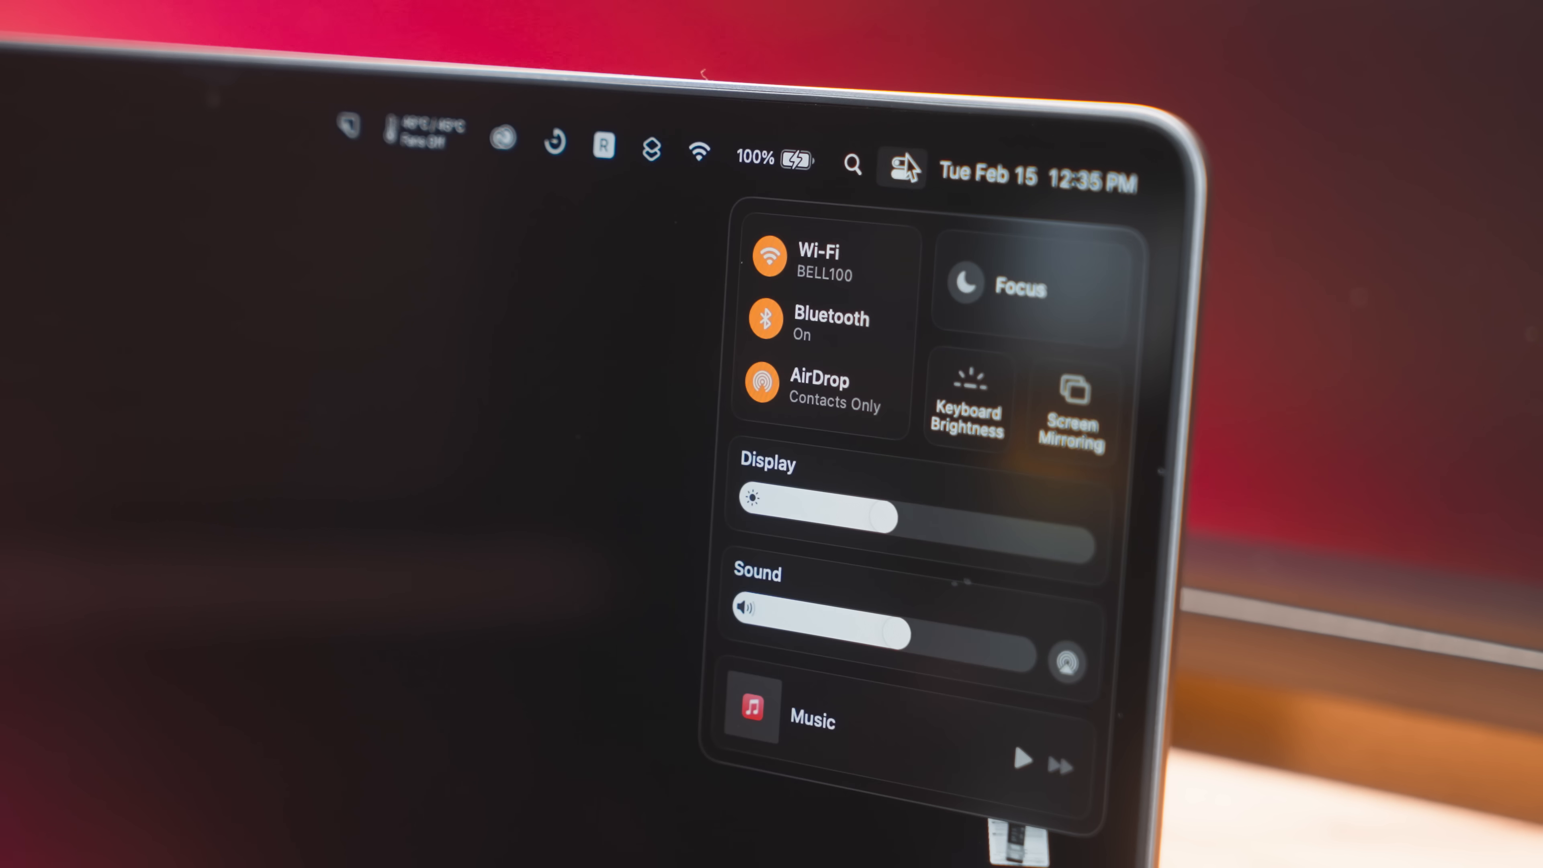
pyautogui.moveTo(1102, 438)
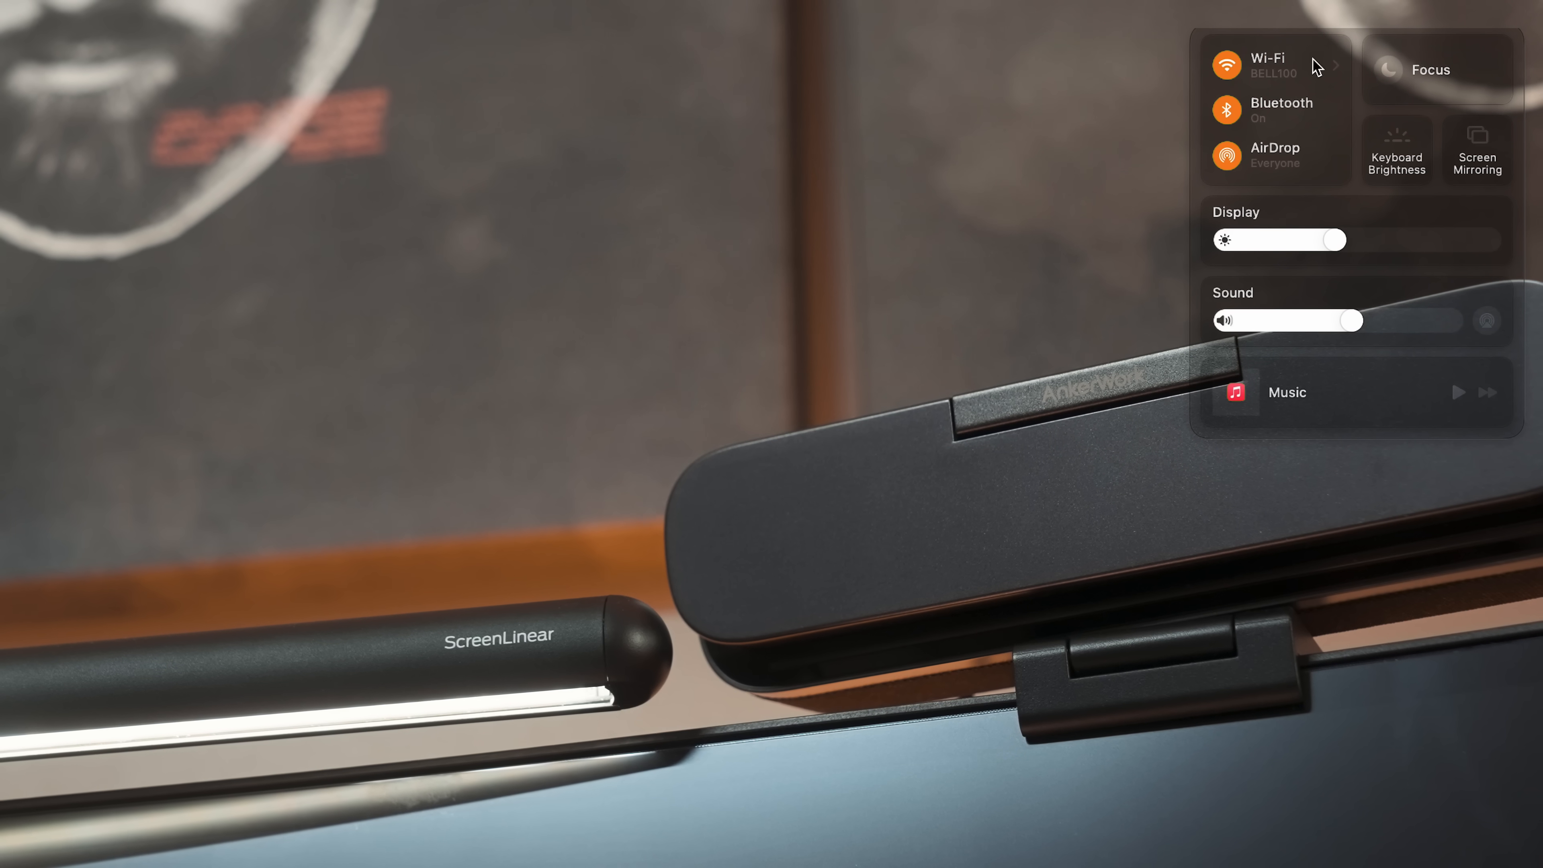
pyautogui.click(1269, 65)
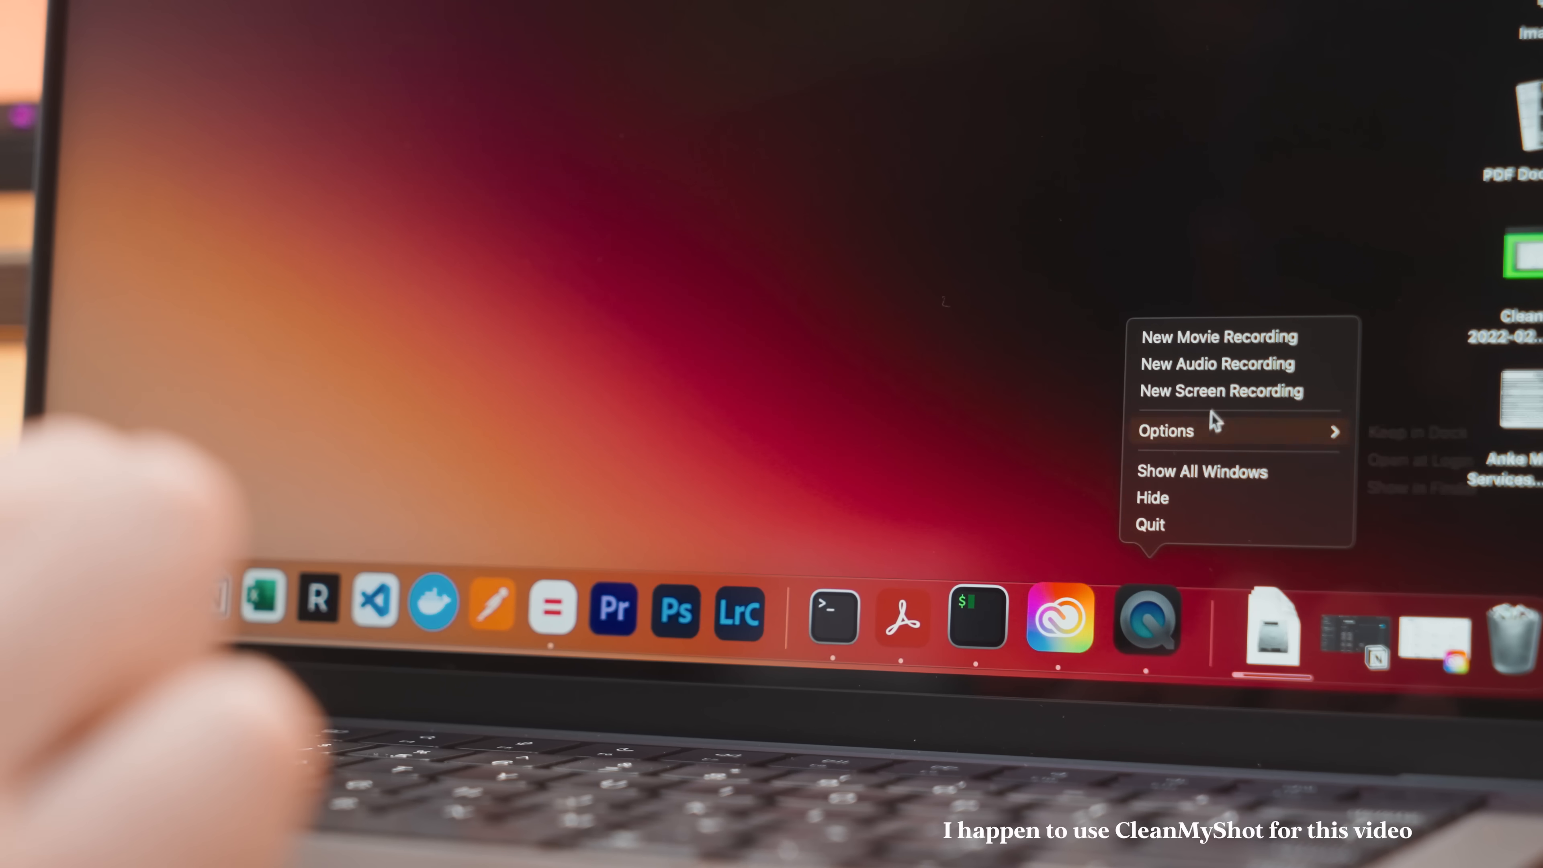
# Start a new QuickTime screen recording from the Dock and review its capture options.
pyautogui.click(1221, 391)
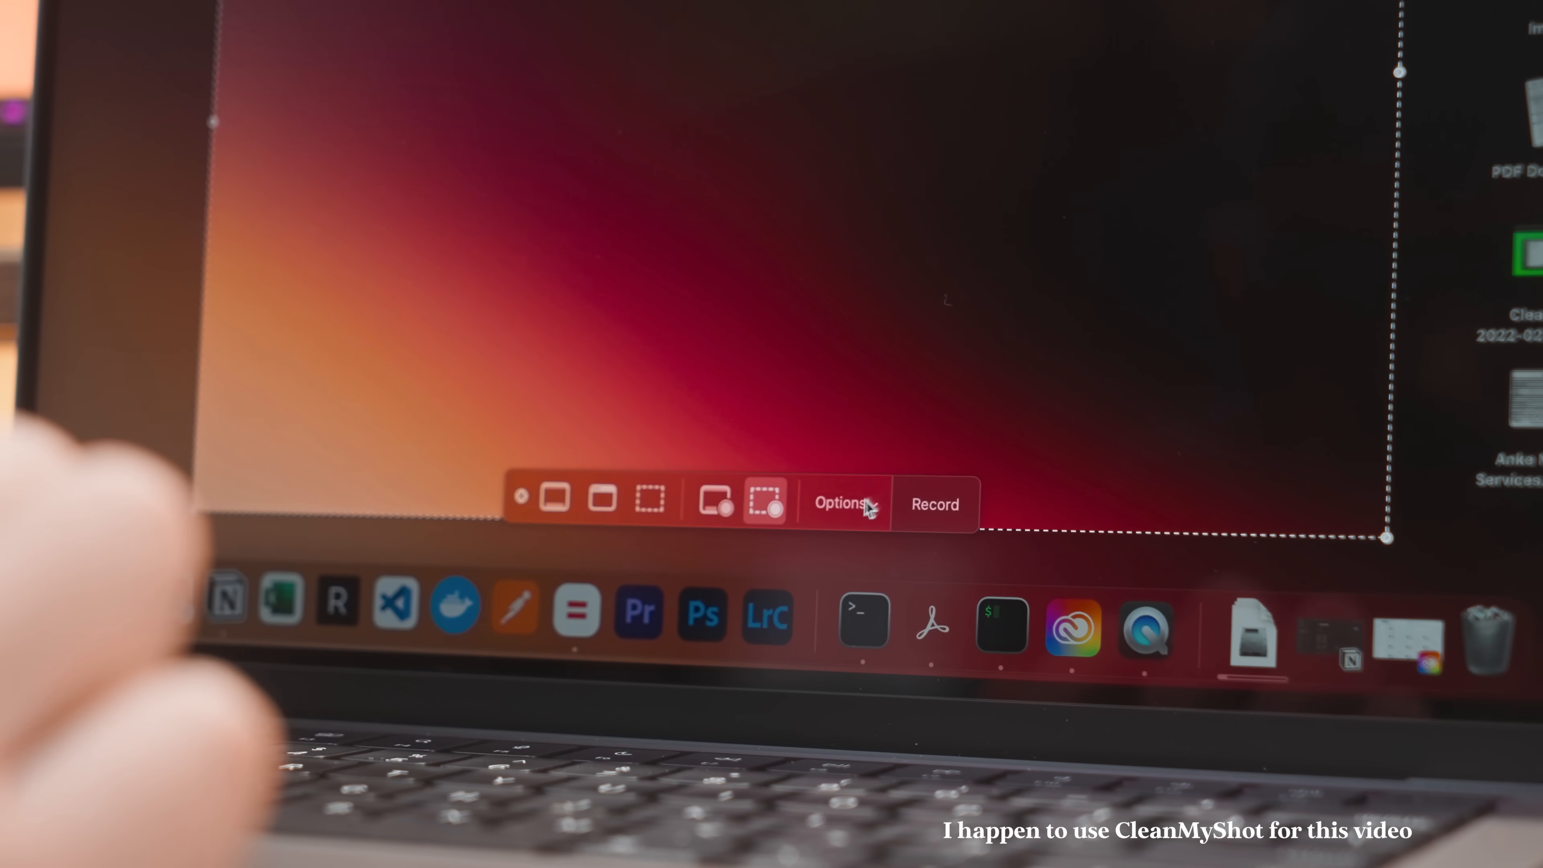
pyautogui.click(842, 504)
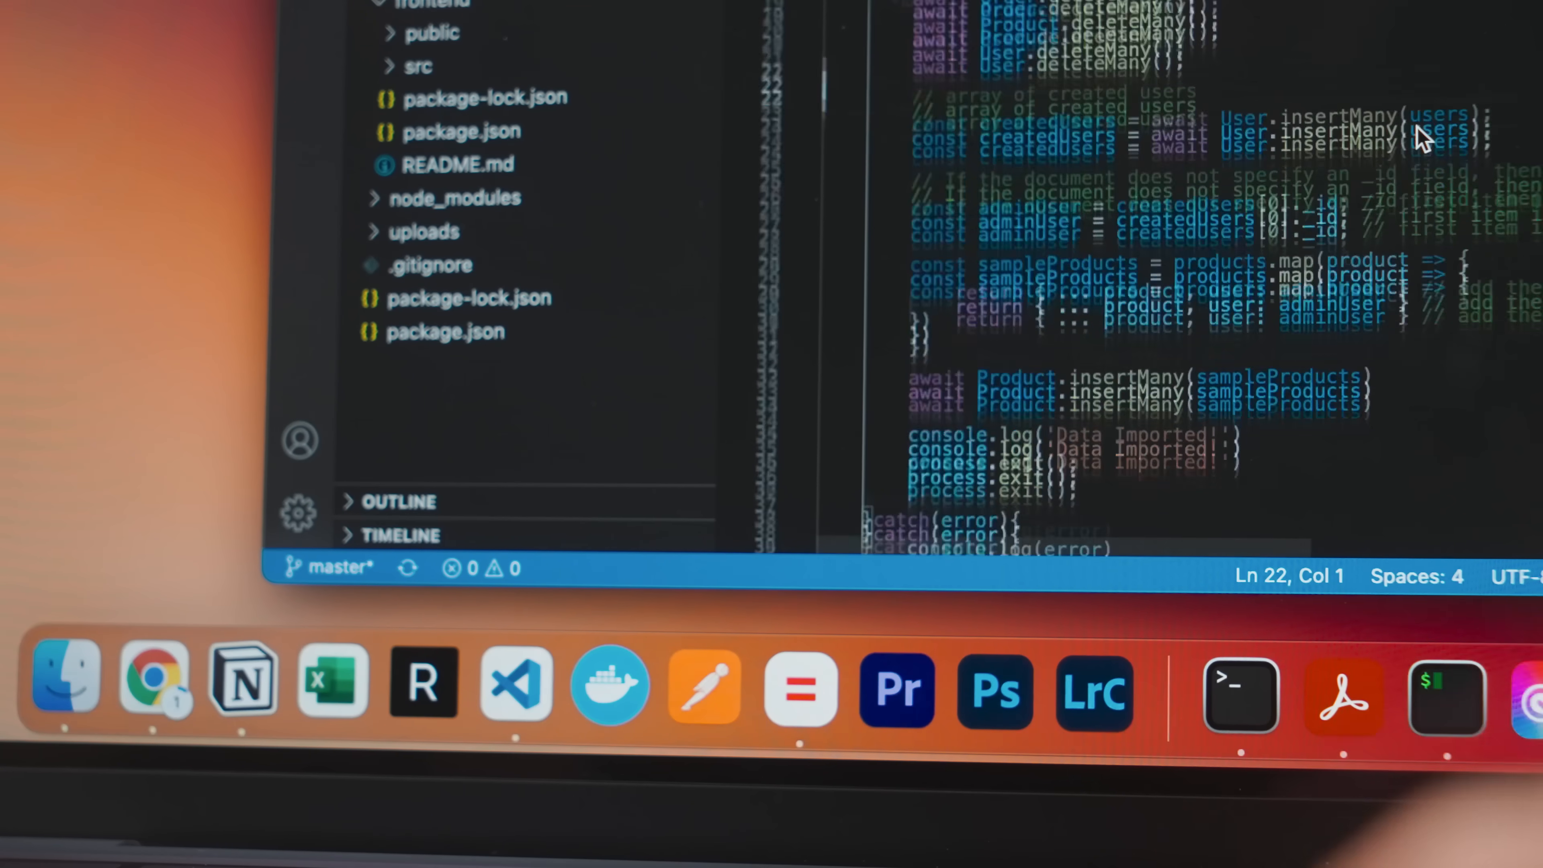
pyautogui.scroll(-3)
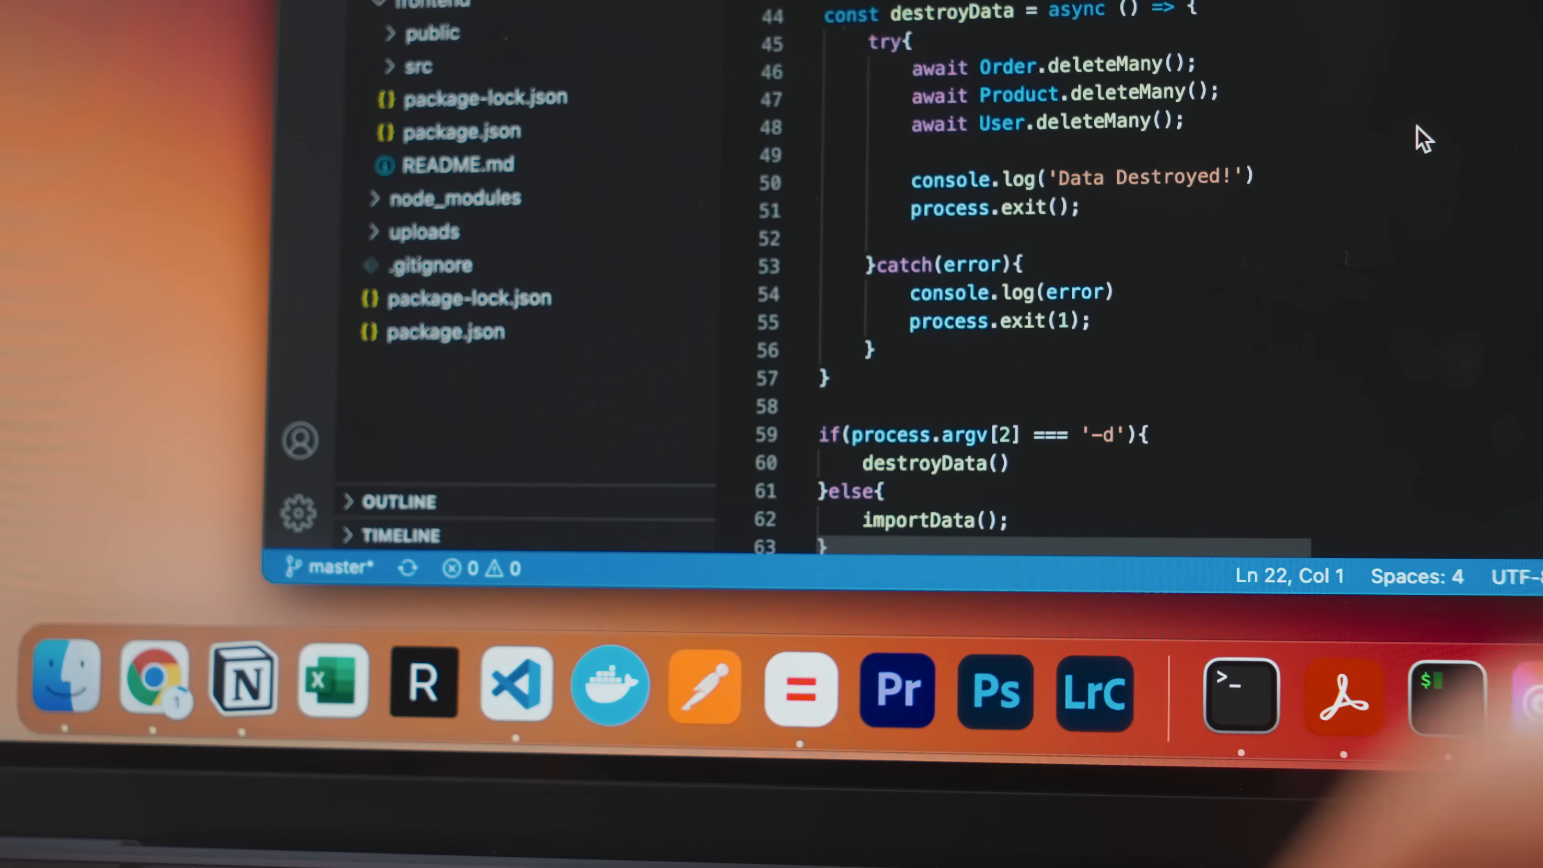